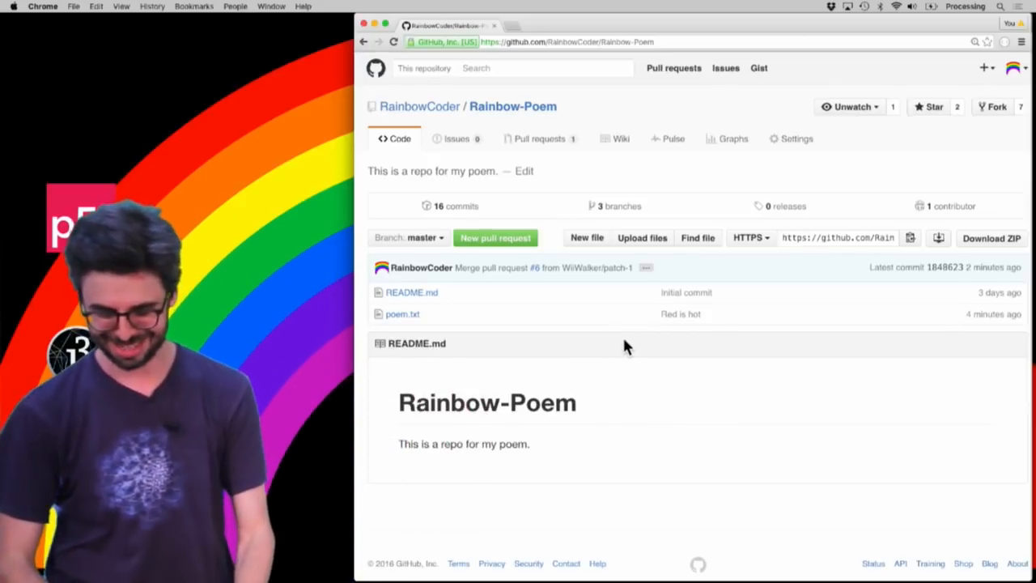
pyautogui.moveTo(556, 145)
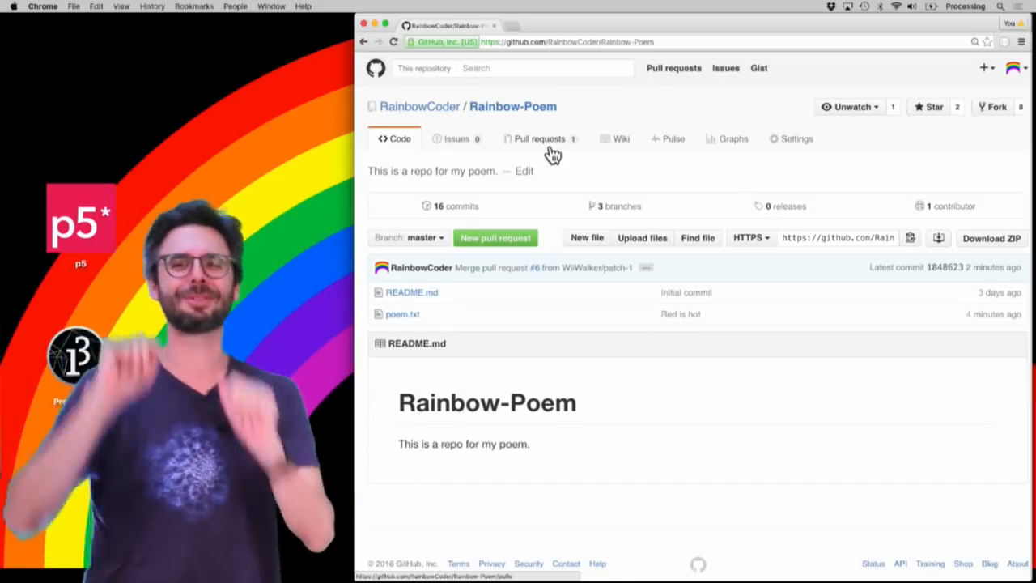
pyautogui.moveTo(641, 237)
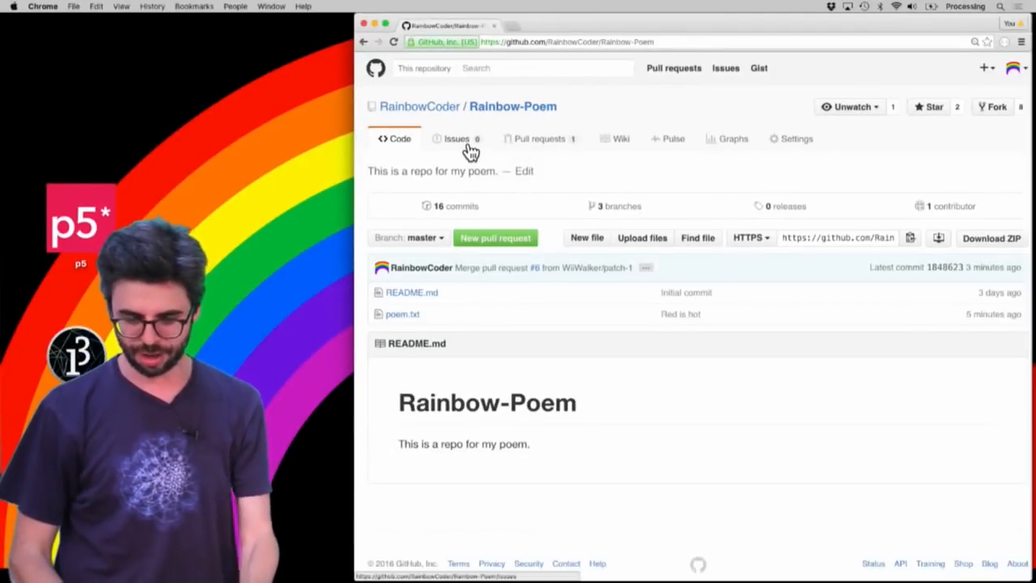
# Start a new issue 'Today is Earth Day' saying the poem should reflect that
pyautogui.click(457, 138)
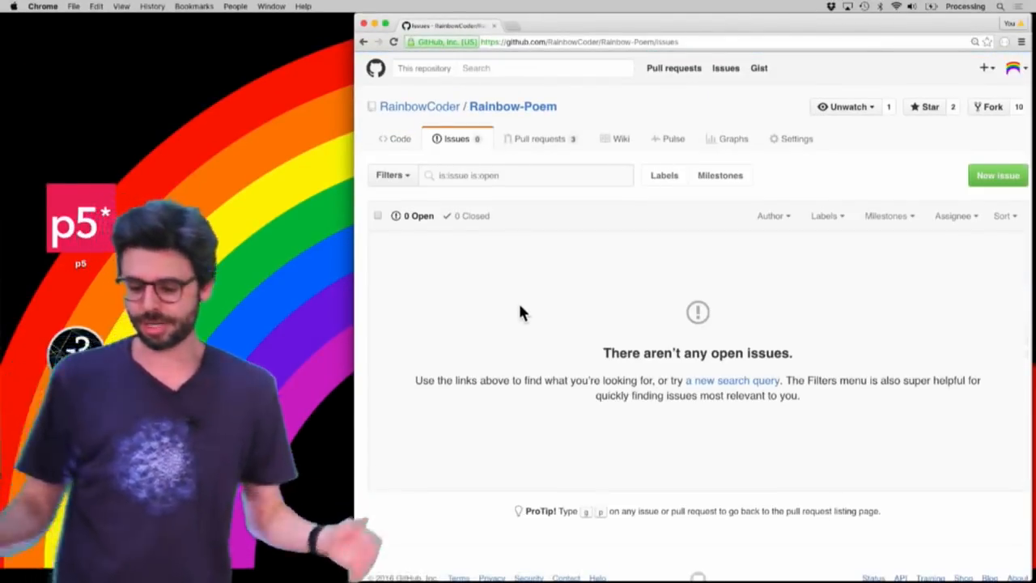
pyautogui.click(998, 174)
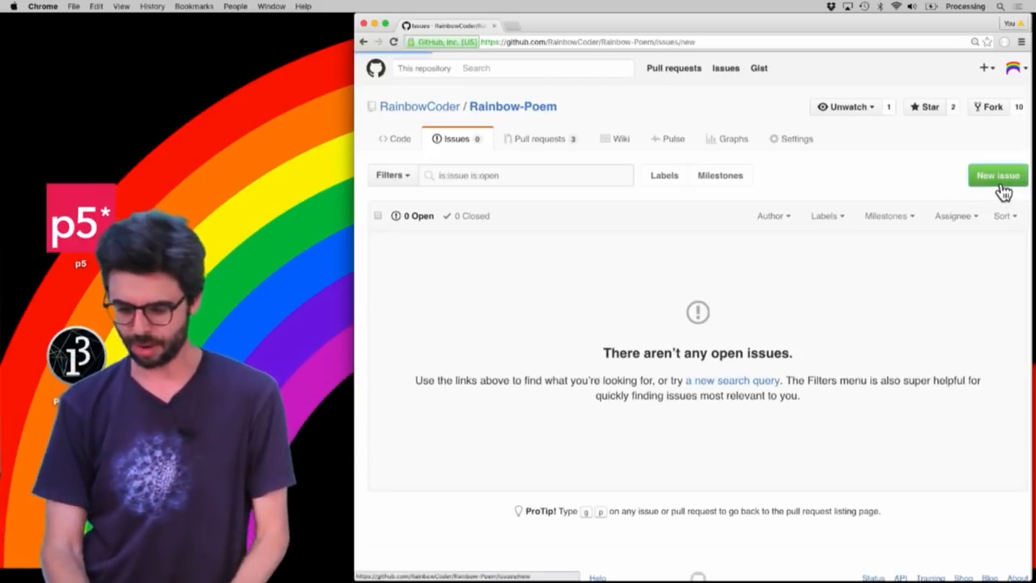
pyautogui.click(998, 175)
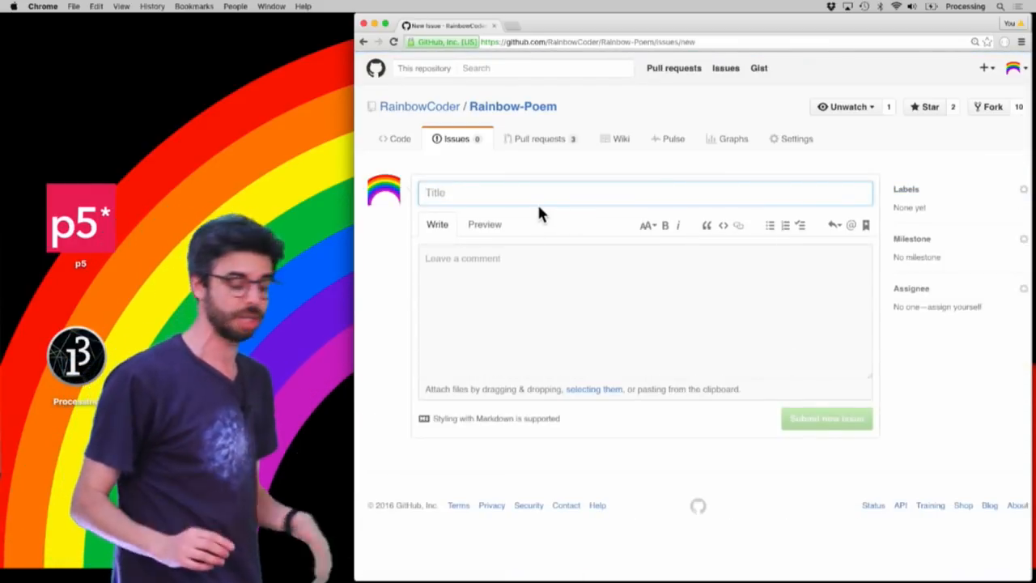
pyautogui.write('Today is Earth Day')
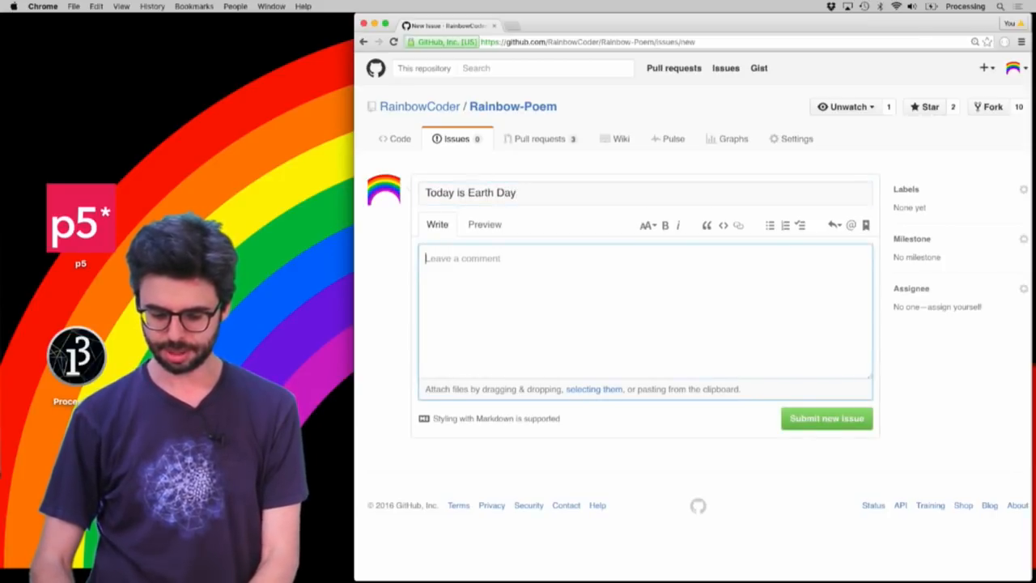
pyautogui.write('Today is earth')
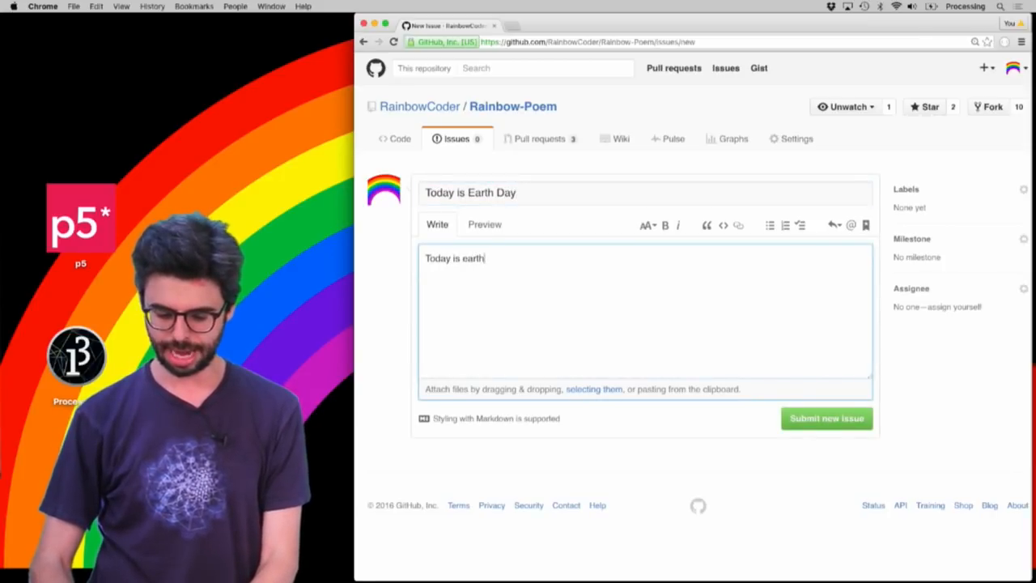
pyautogui.write('day and I think the poem s')
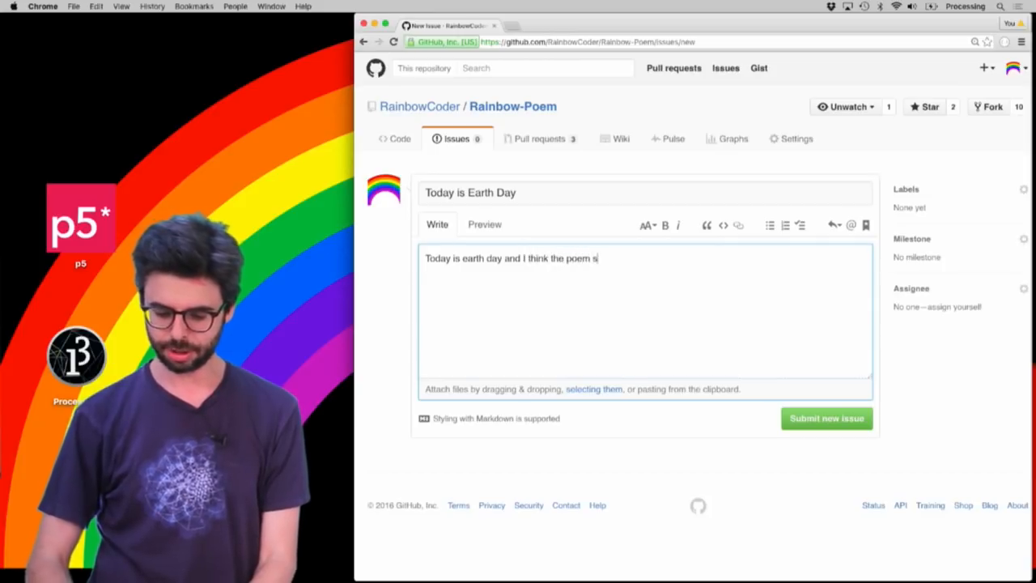
pyautogui.write('hould reflect that.')
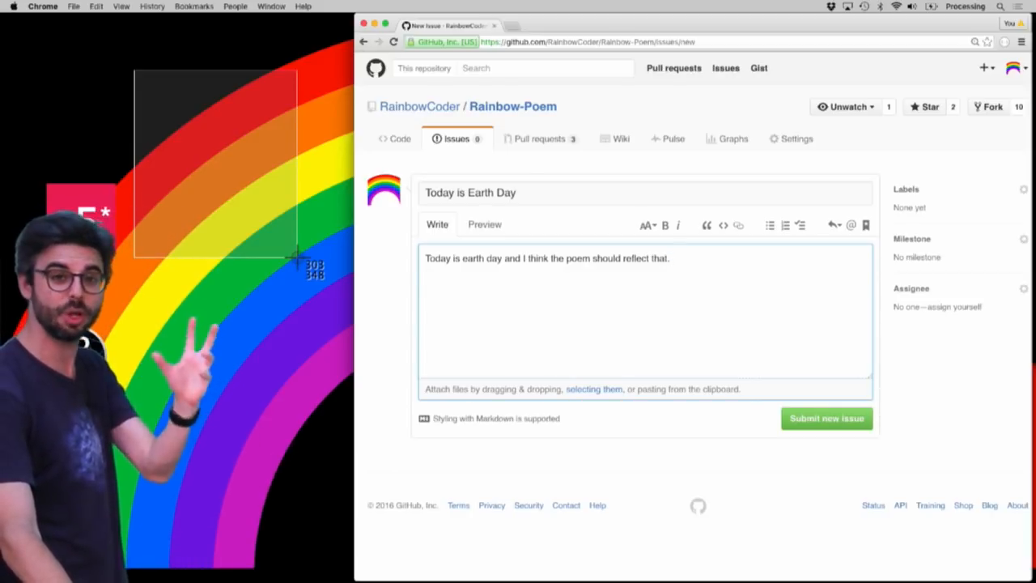
pyautogui.moveTo(300, 266)
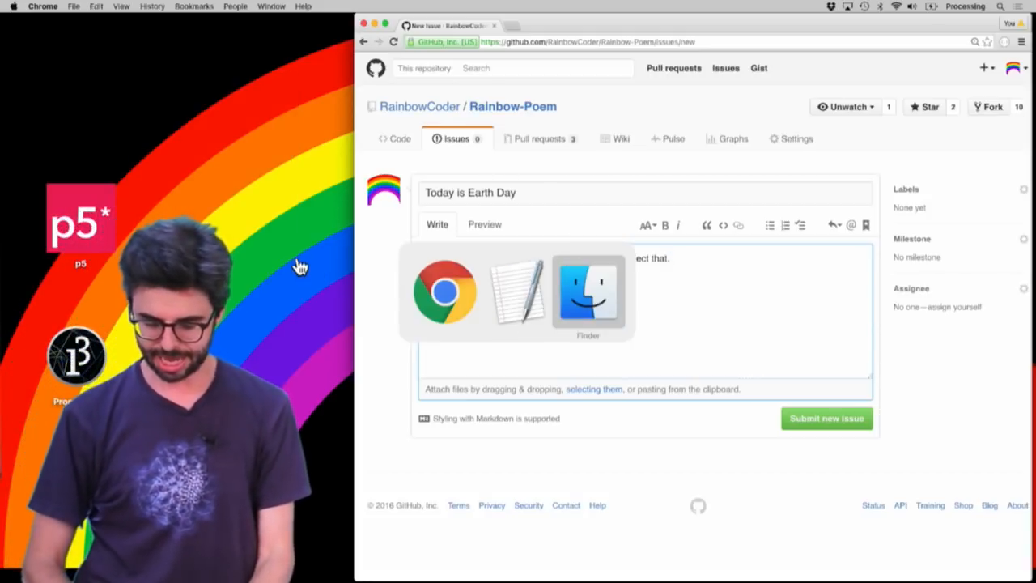
# Attach the screenshot image from Finder to the issue comment
pyautogui.click(588, 292)
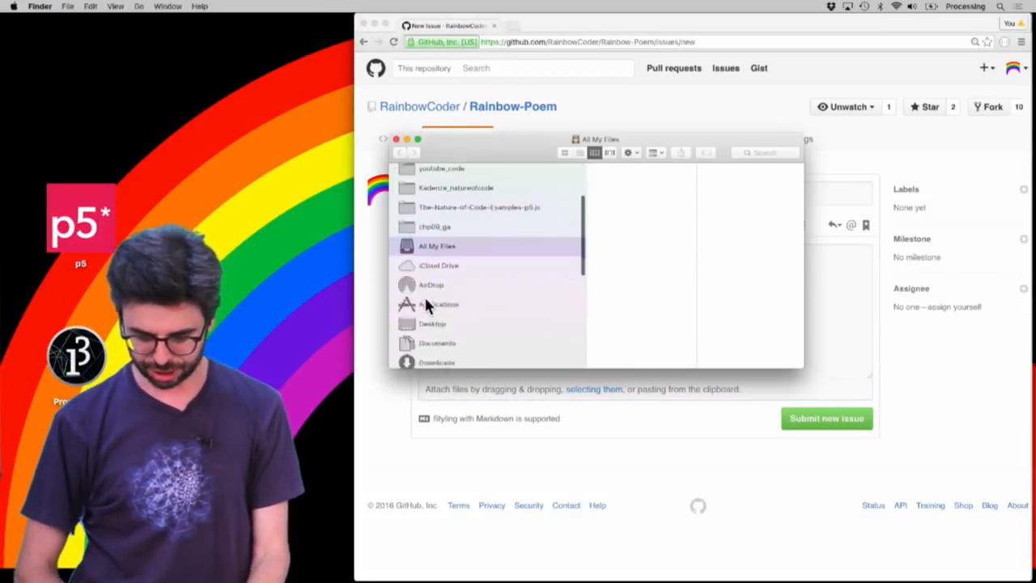
pyautogui.click(432, 323)
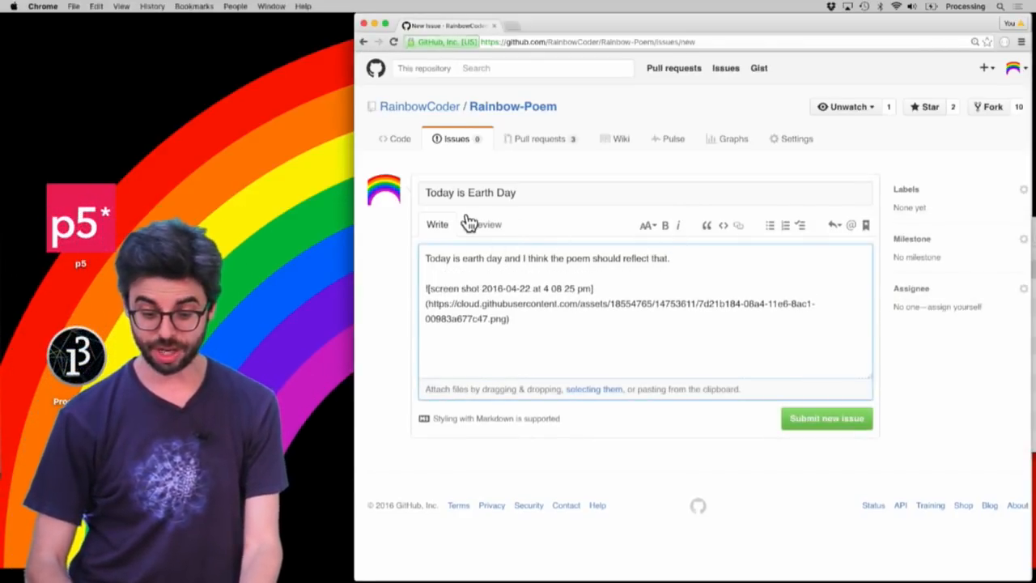
pyautogui.click(487, 224)
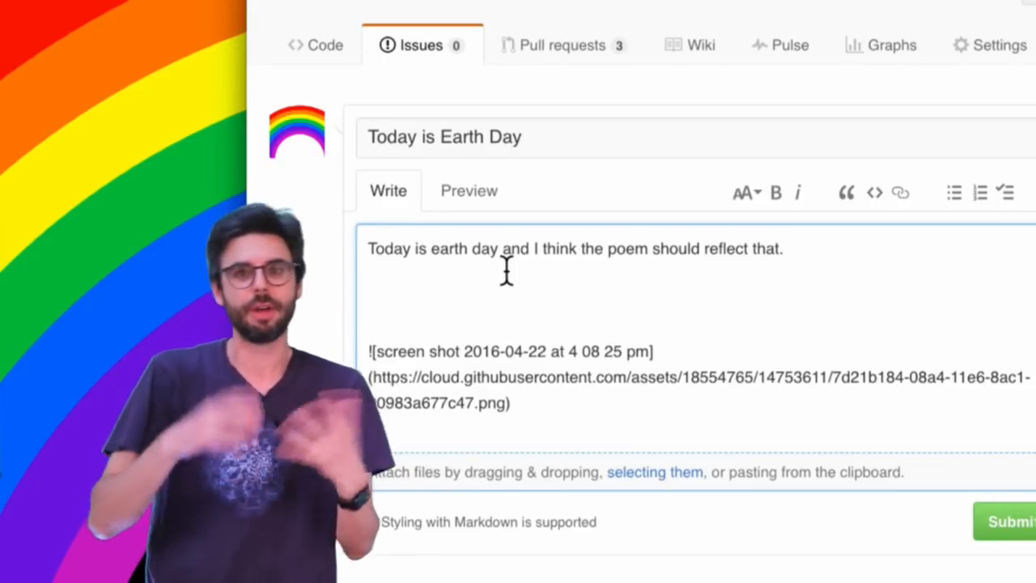
pyautogui.write('[T')
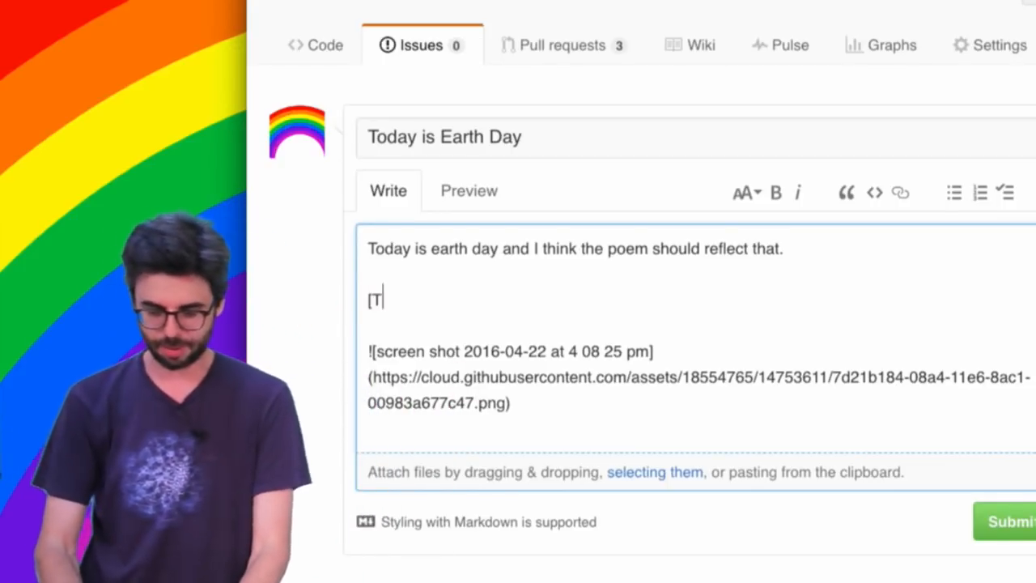
pyautogui.write('his is a link](')
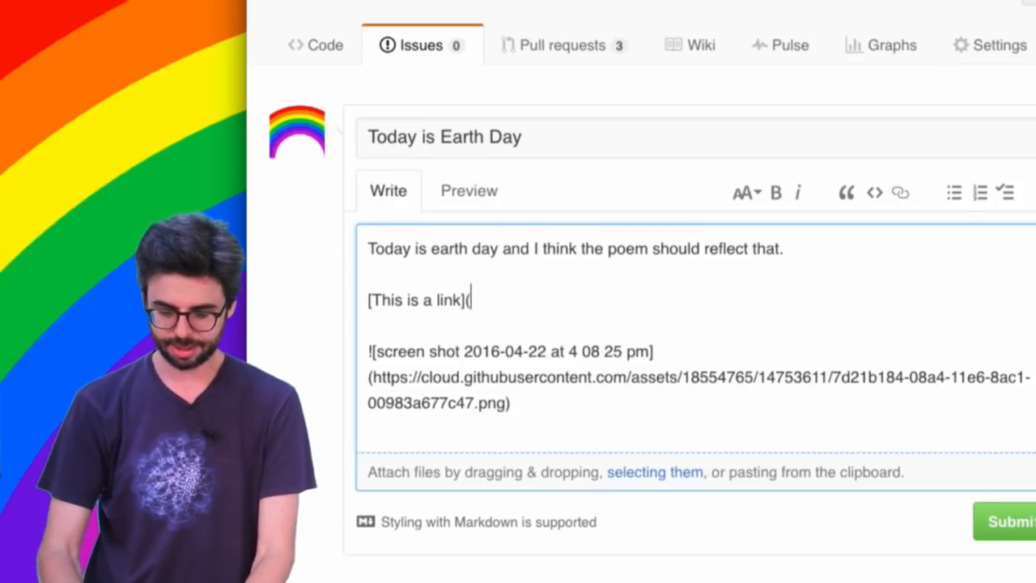
pyautogui.write('(http://youtub')
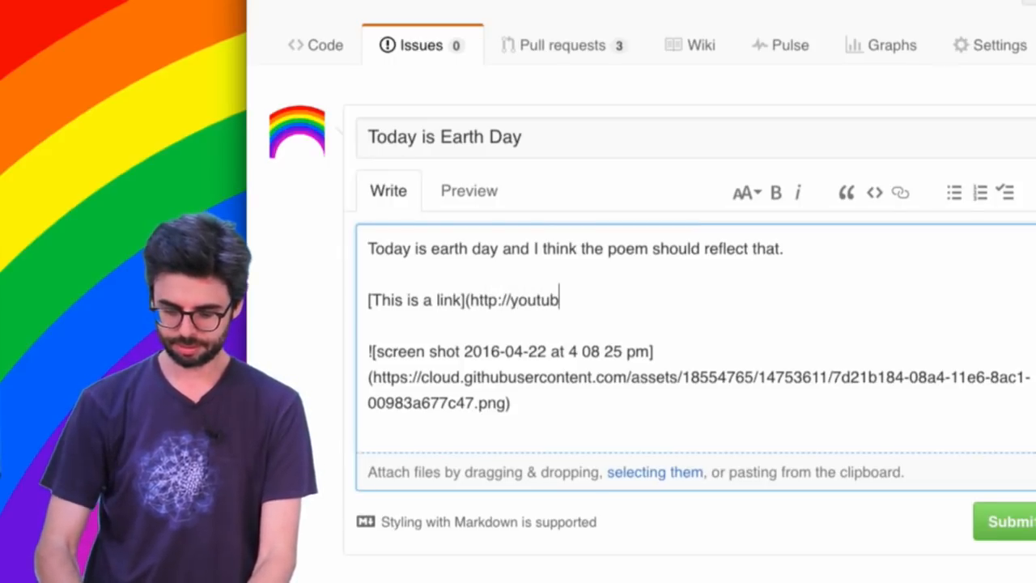
pyautogui.write('e.com)')
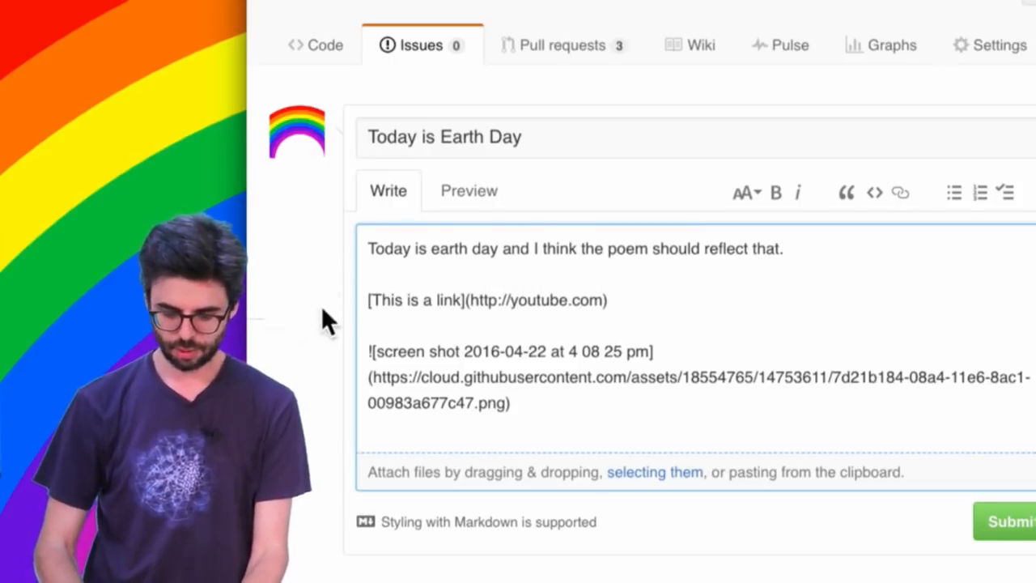
pyautogui.click(469, 190)
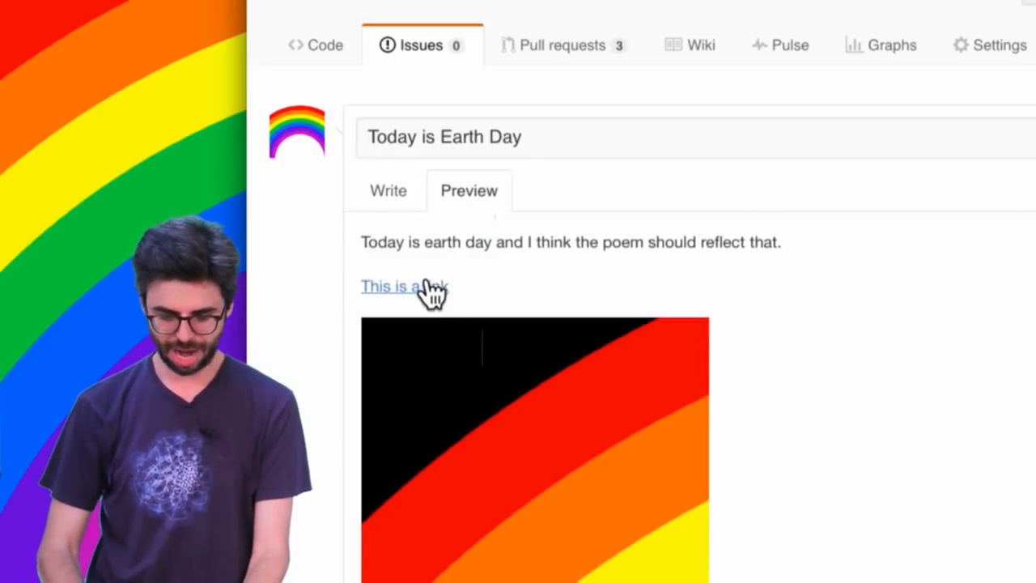
pyautogui.click(388, 190)
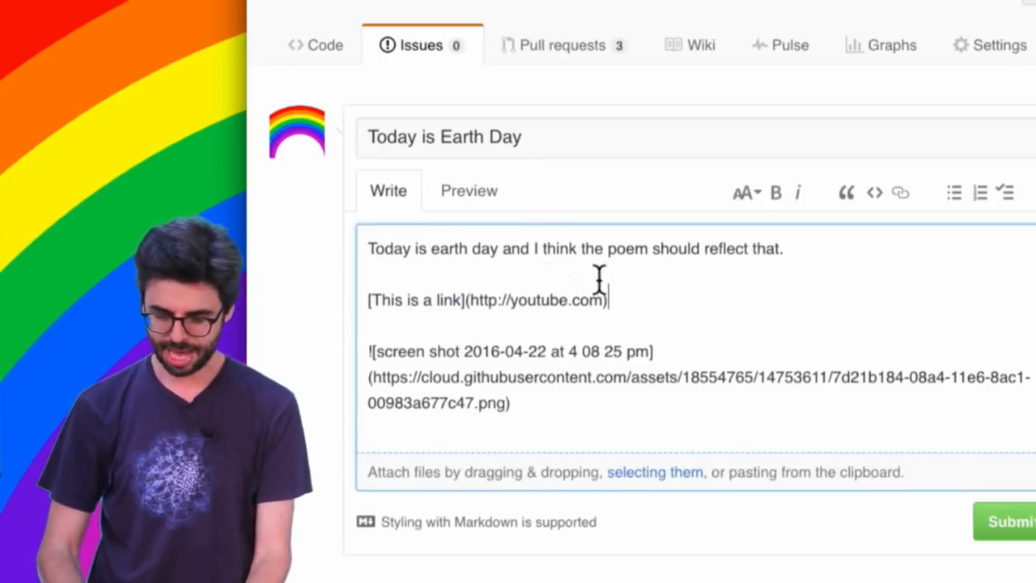
# Add the bold phrase **this is bold** and preview its rendering
pyautogui.write('and **this s')
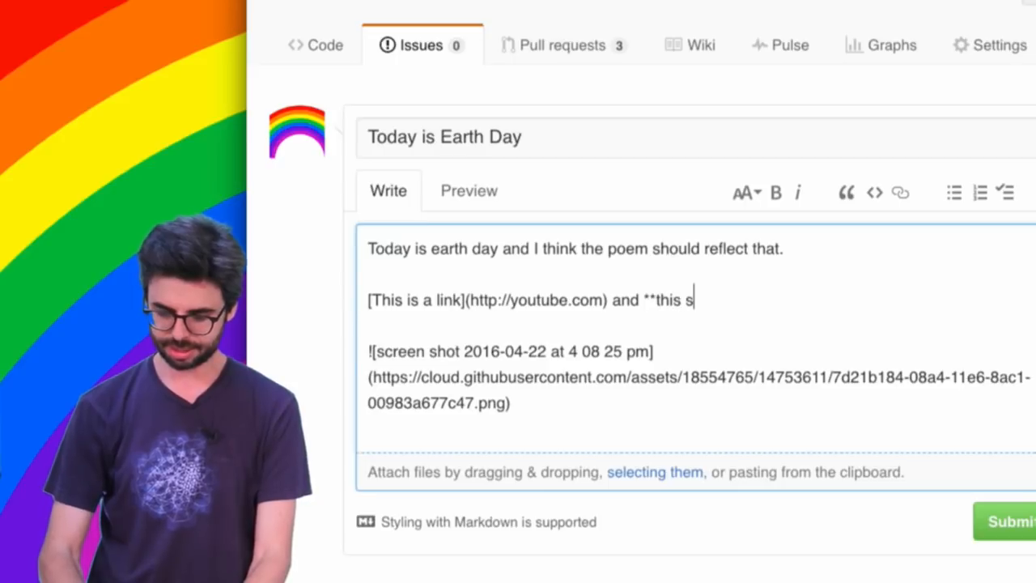
pyautogui.write('is bold**')
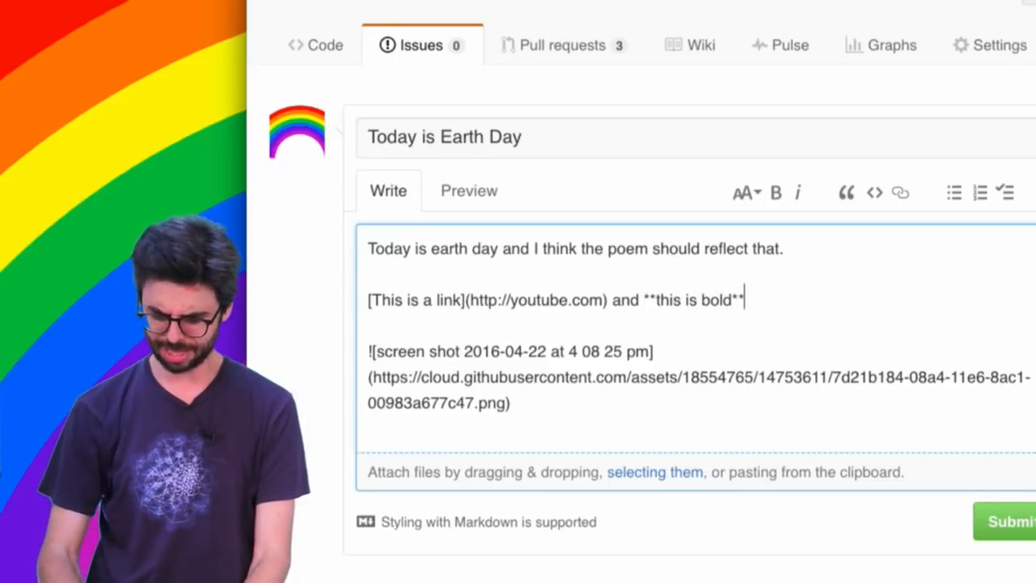
pyautogui.click(468, 190)
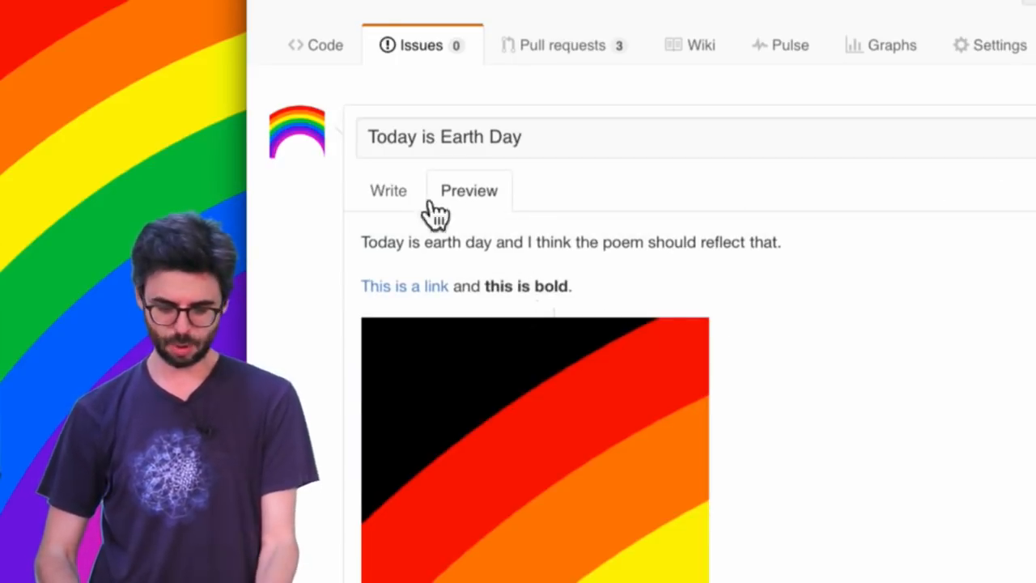
pyautogui.click(388, 190)
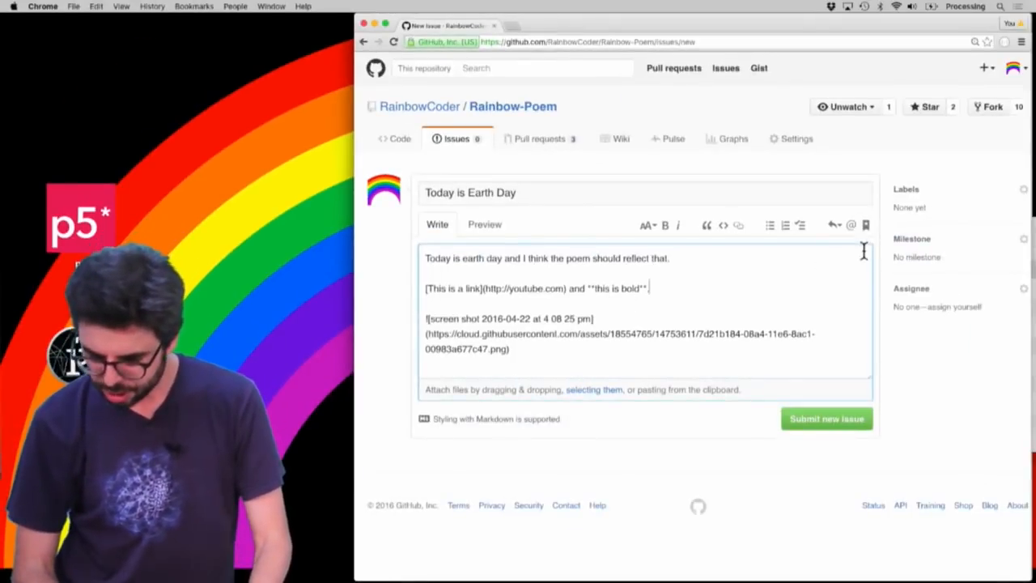
pyautogui.moveTo(757, 392)
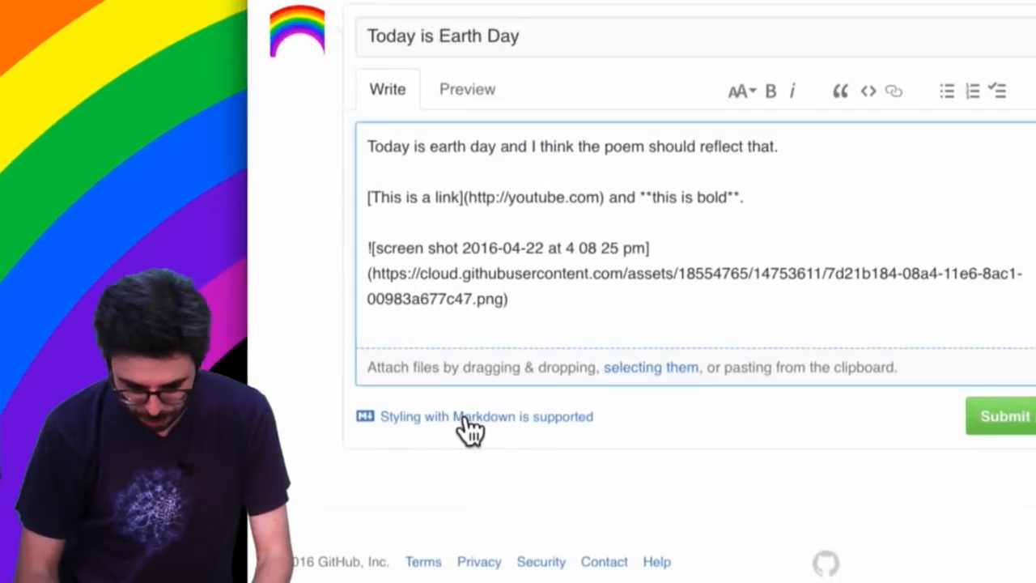
# Read the Mastering Markdown guide's GFM section, then return to the issue draft
pyautogui.click(485, 416)
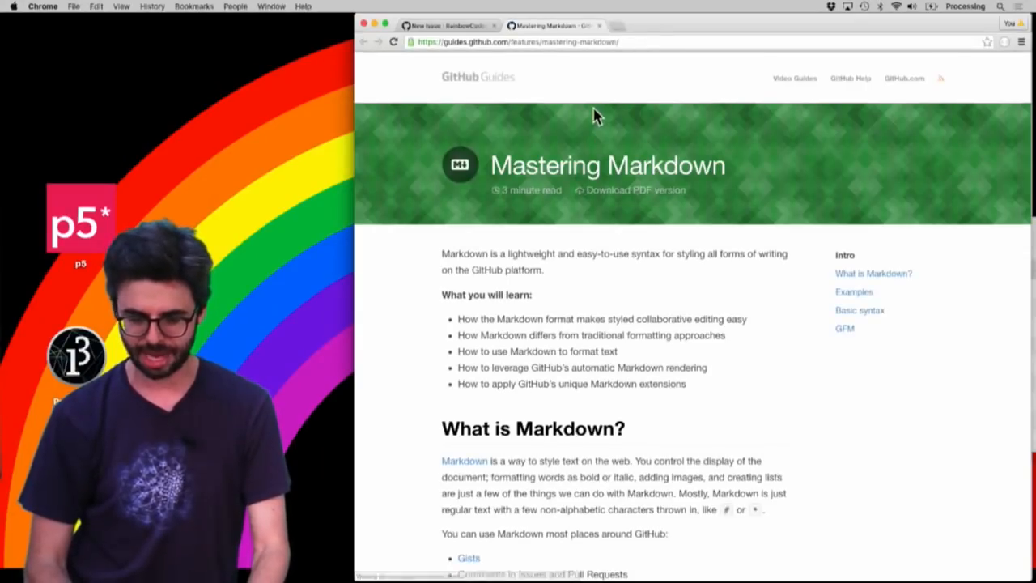
pyautogui.scroll(-3)
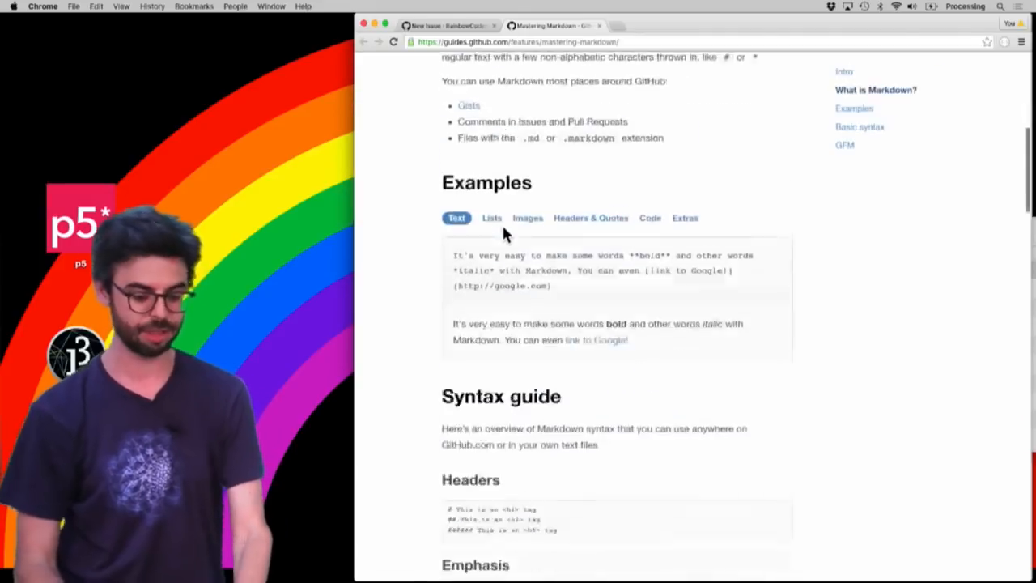
pyautogui.scroll(-3)
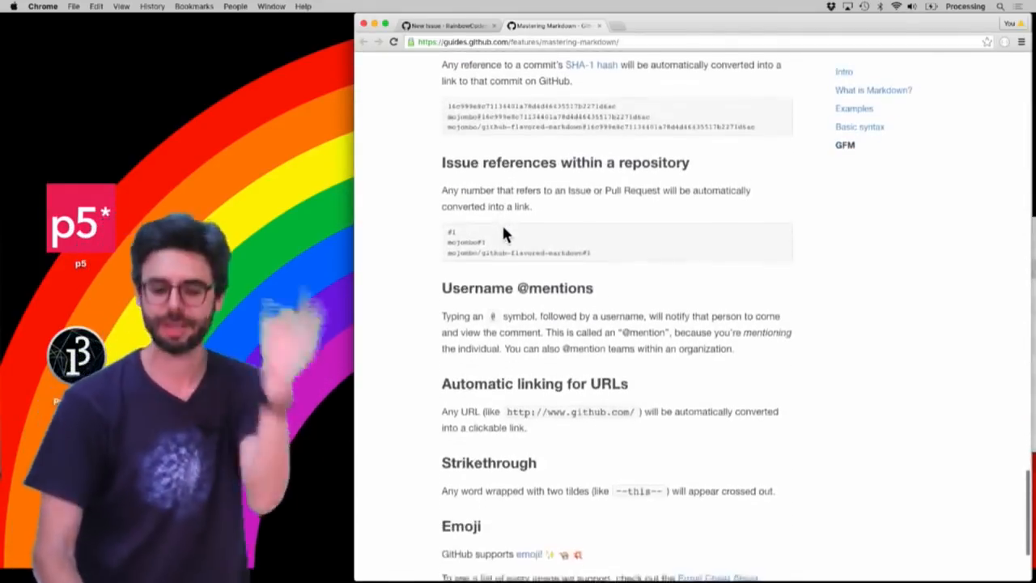
pyautogui.click(449, 26)
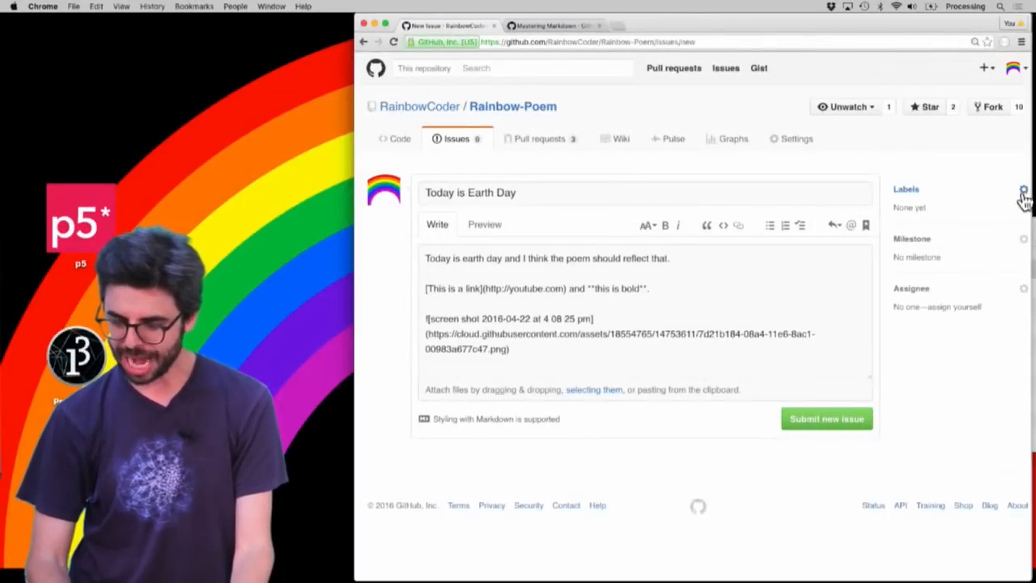
# Assign the issue to yourself, submit it as issue #10, and return to open issues
pyautogui.click(1023, 192)
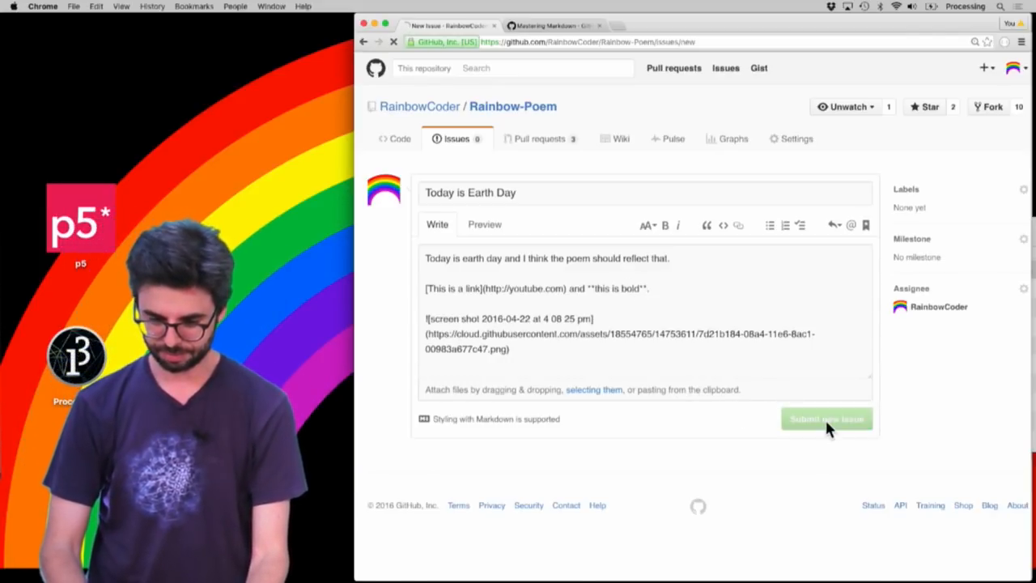
pyautogui.click(826, 418)
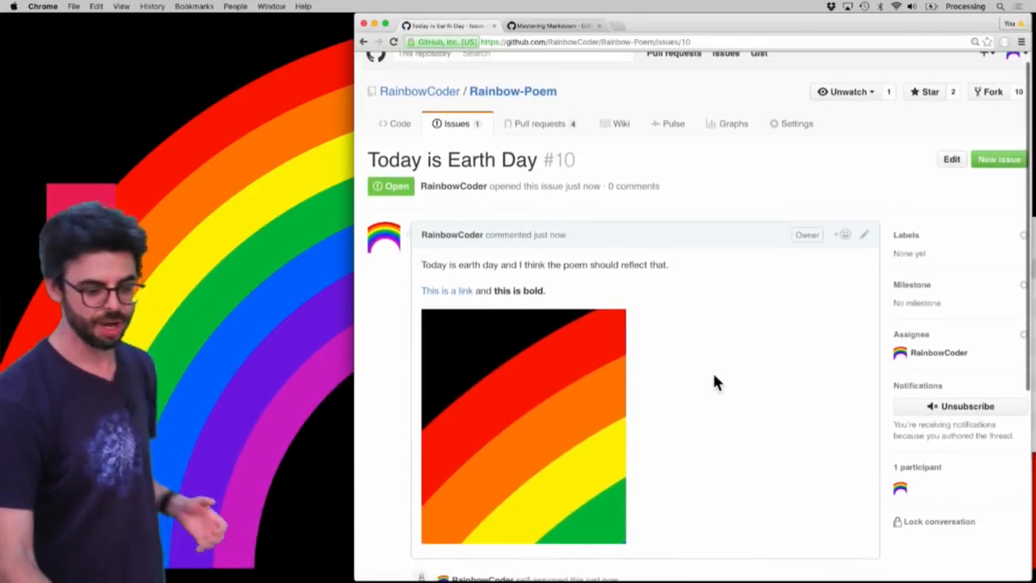
pyautogui.moveTo(603, 180)
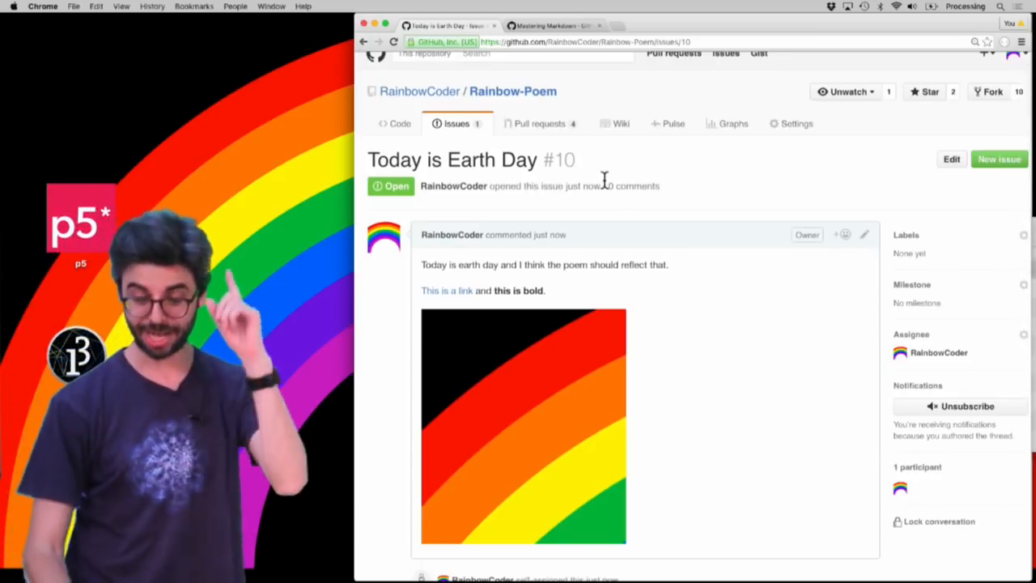
pyautogui.click(457, 123)
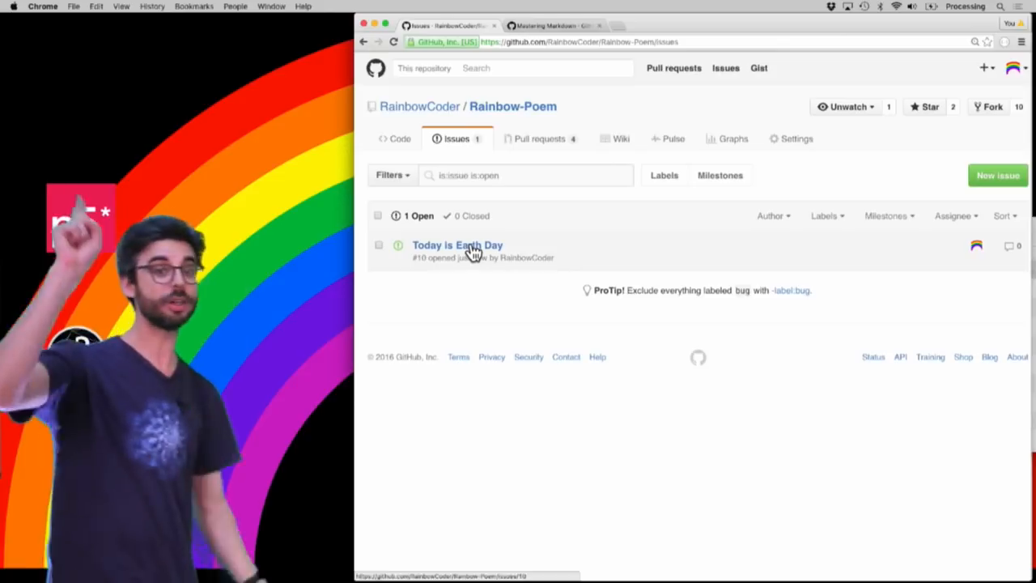
pyautogui.moveTo(451, 243)
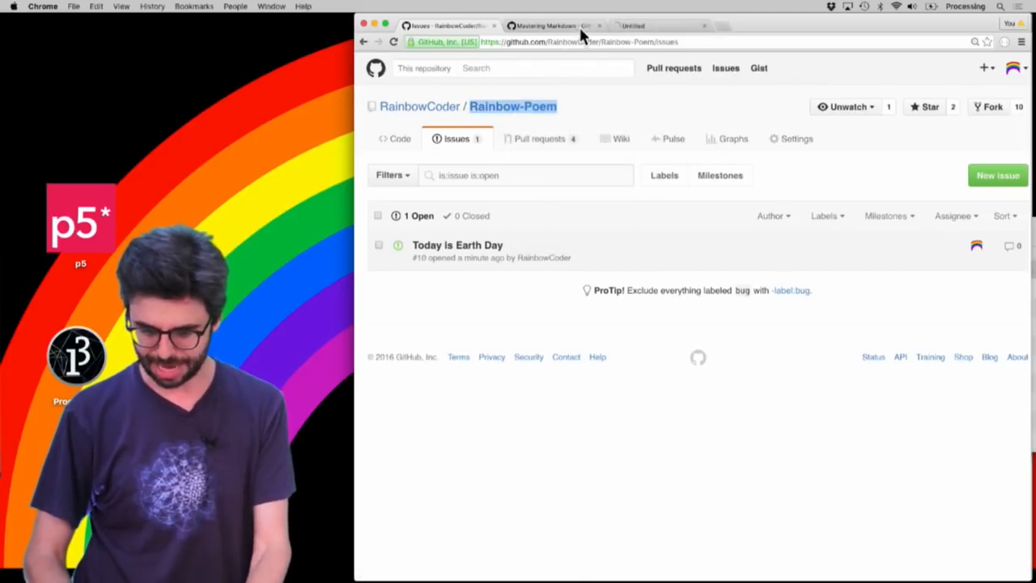
# Edit poem.txt to add the line 'Today is Earth Day.'
pyautogui.click(399, 138)
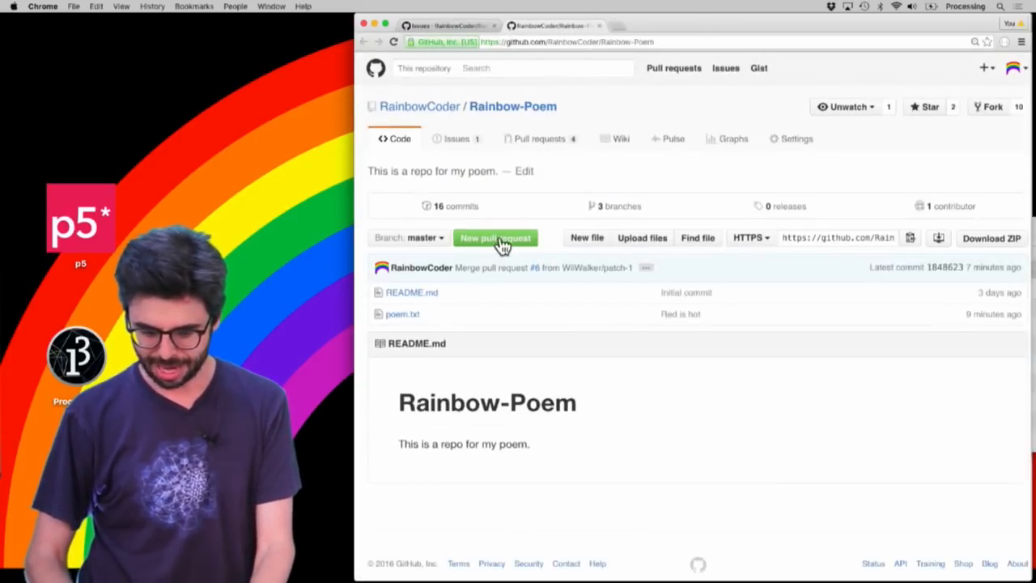
pyautogui.click(402, 314)
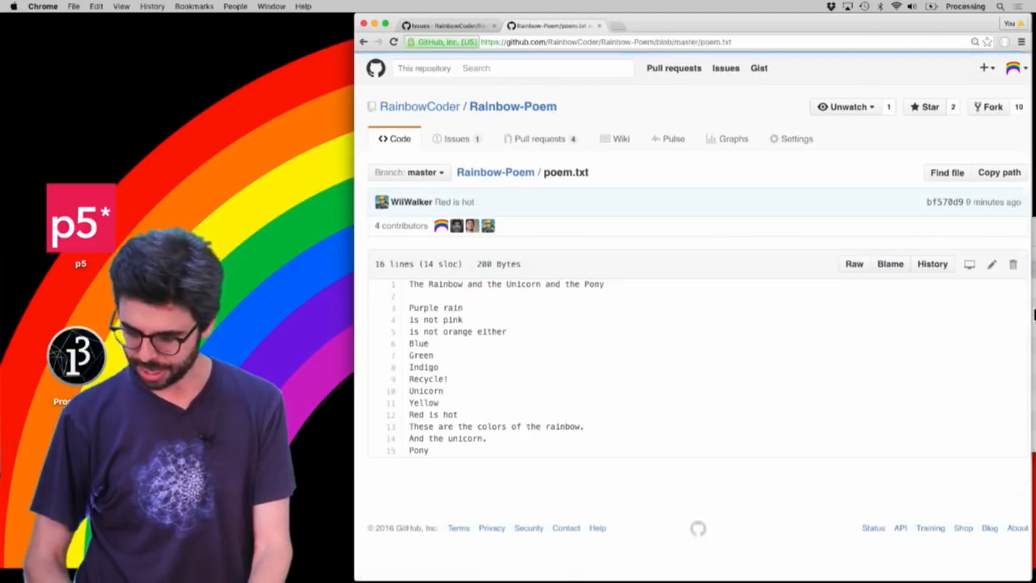
pyautogui.click(992, 264)
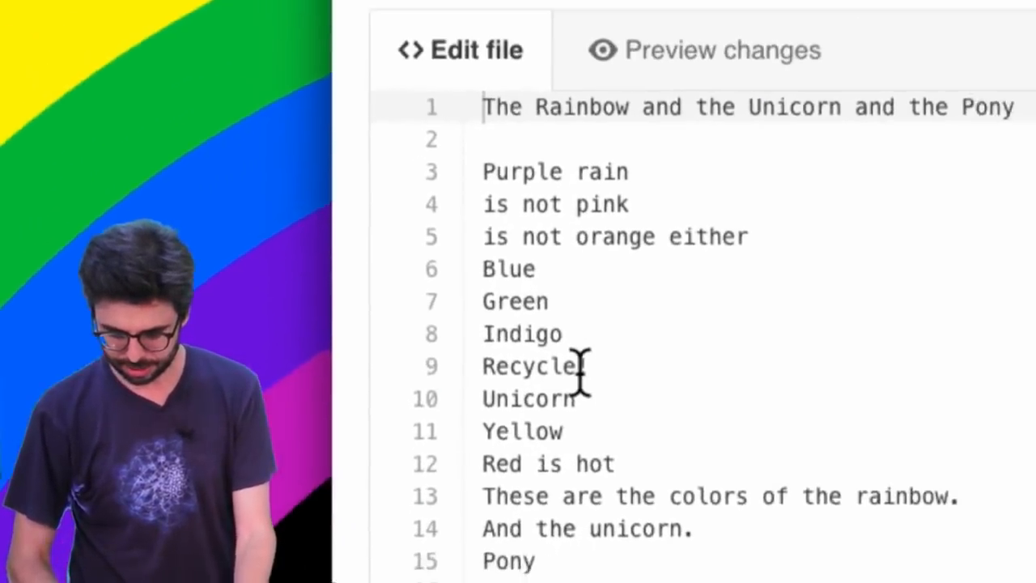
pyautogui.write('!')
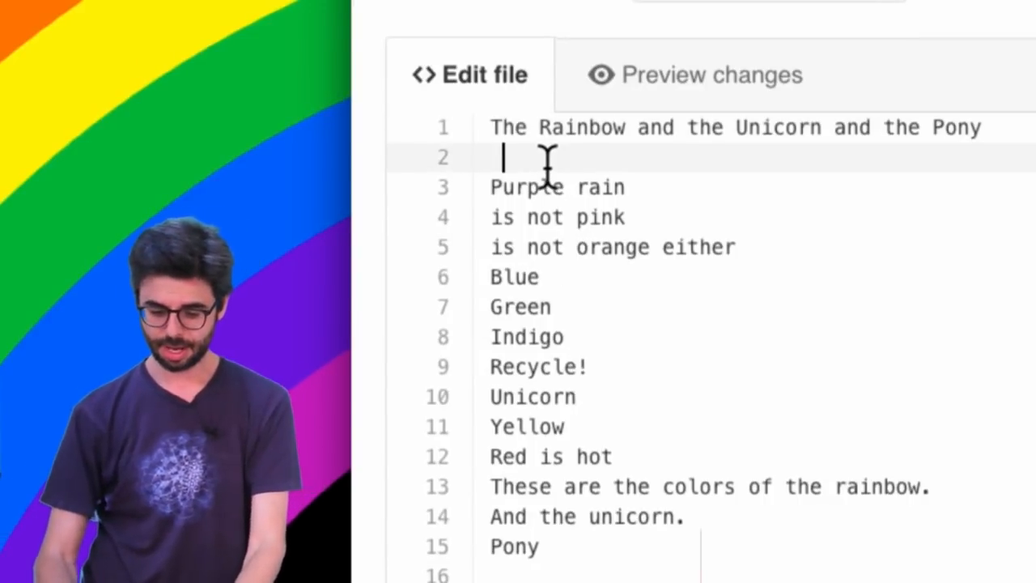
pyautogui.write('Today is ear')
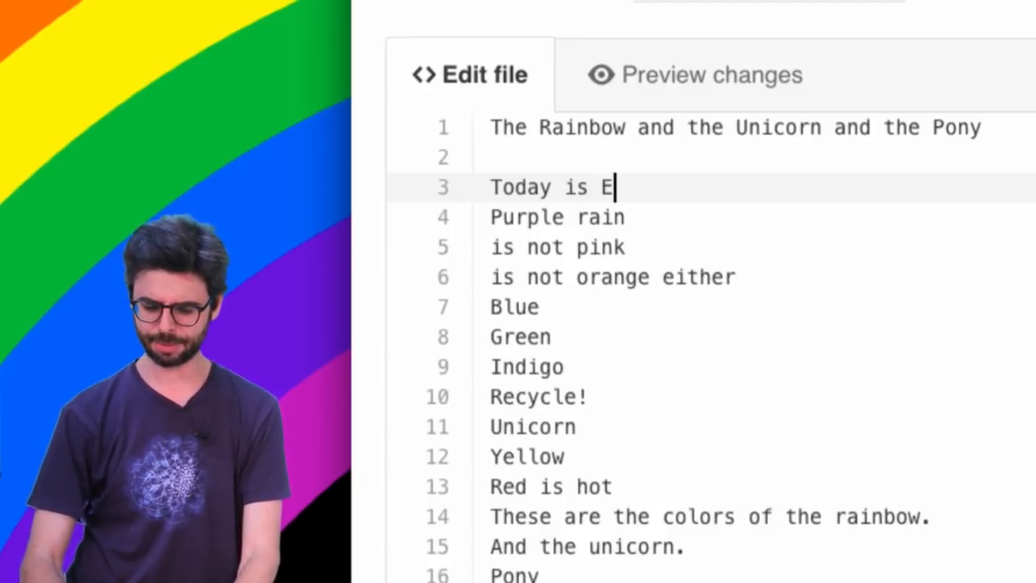
pyautogui.write('arth Day.')
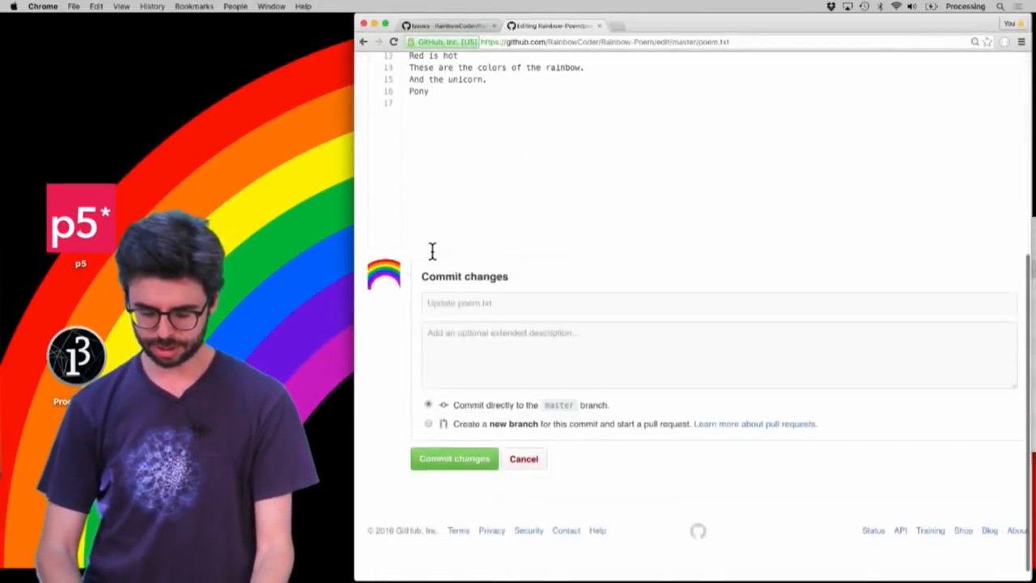
# Write the commit message 'Adding earth day as per #10', checking the issue number
pyautogui.write('Adding')
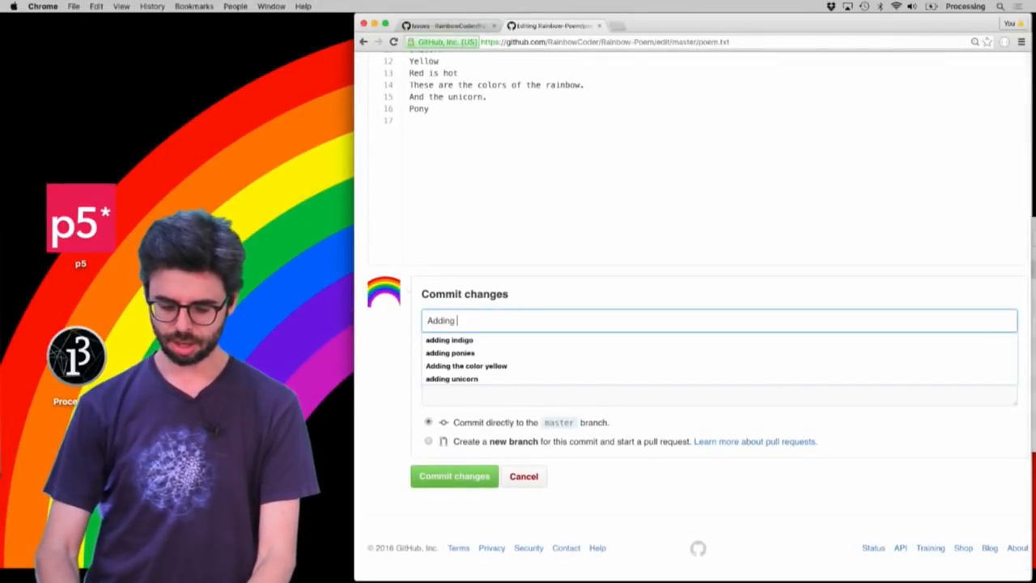
pyautogui.write('earth day')
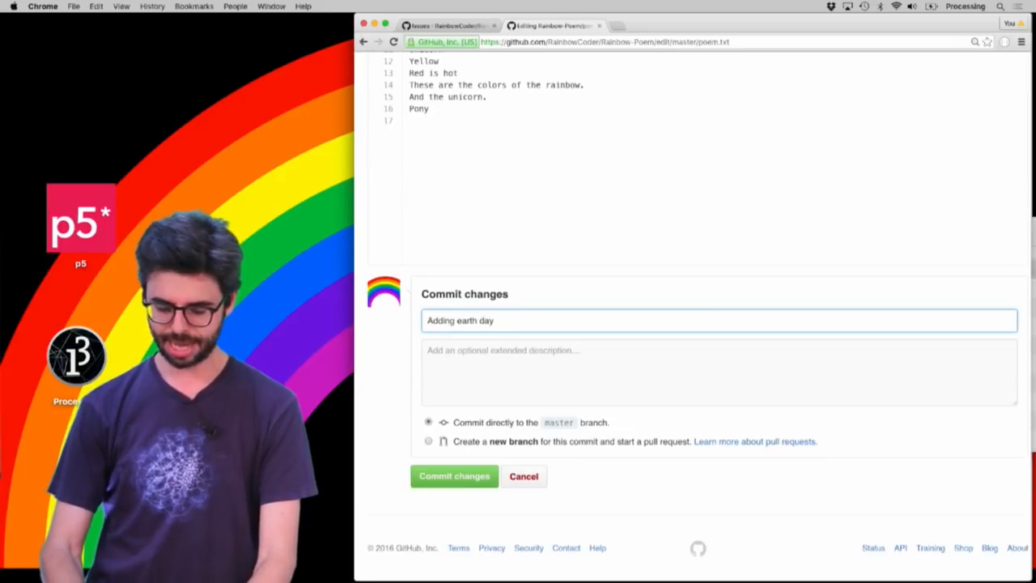
pyautogui.write('as per')
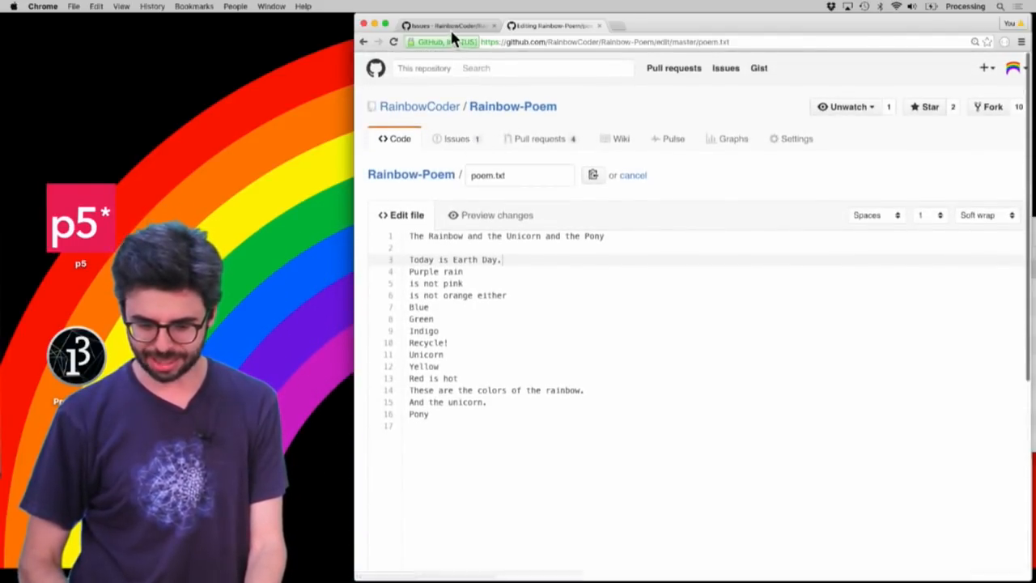
pyautogui.click(457, 138)
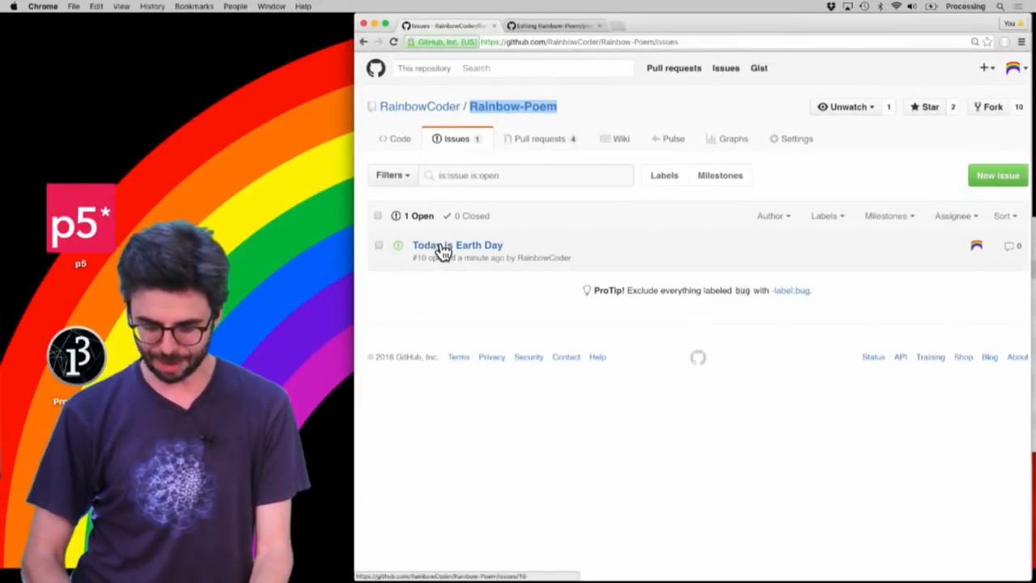
pyautogui.click(456, 245)
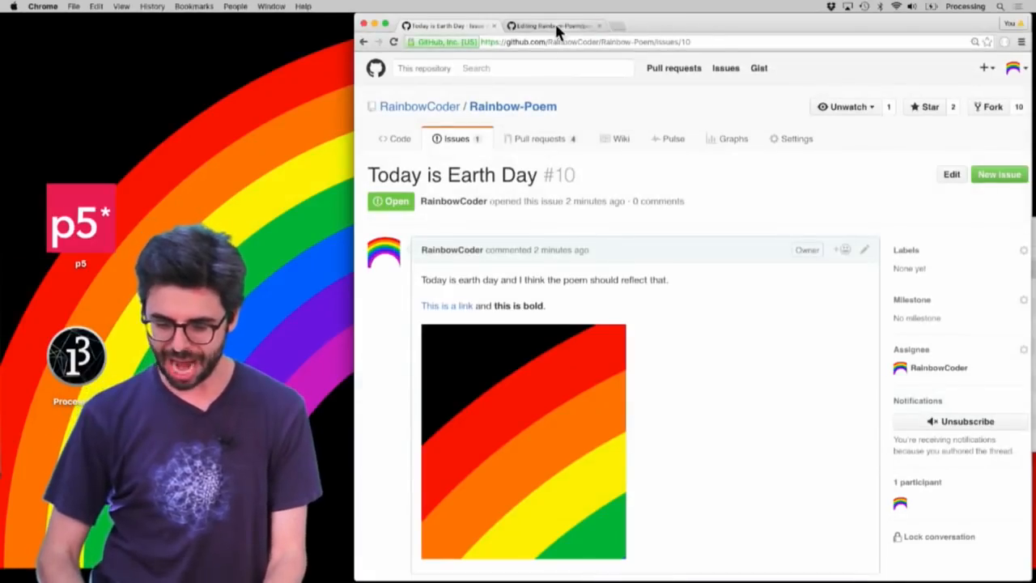
pyautogui.click(554, 25)
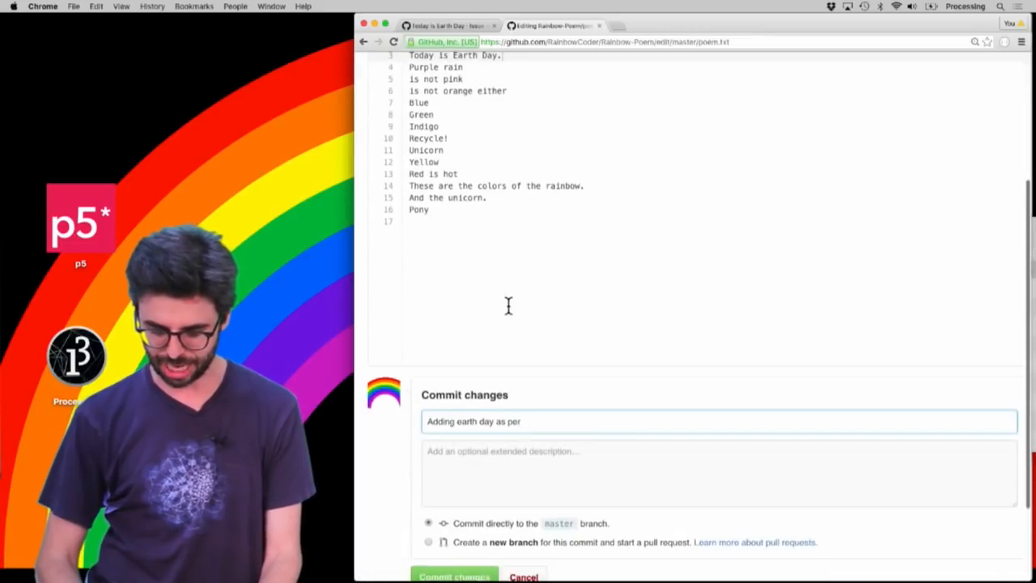
pyautogui.write('#10')
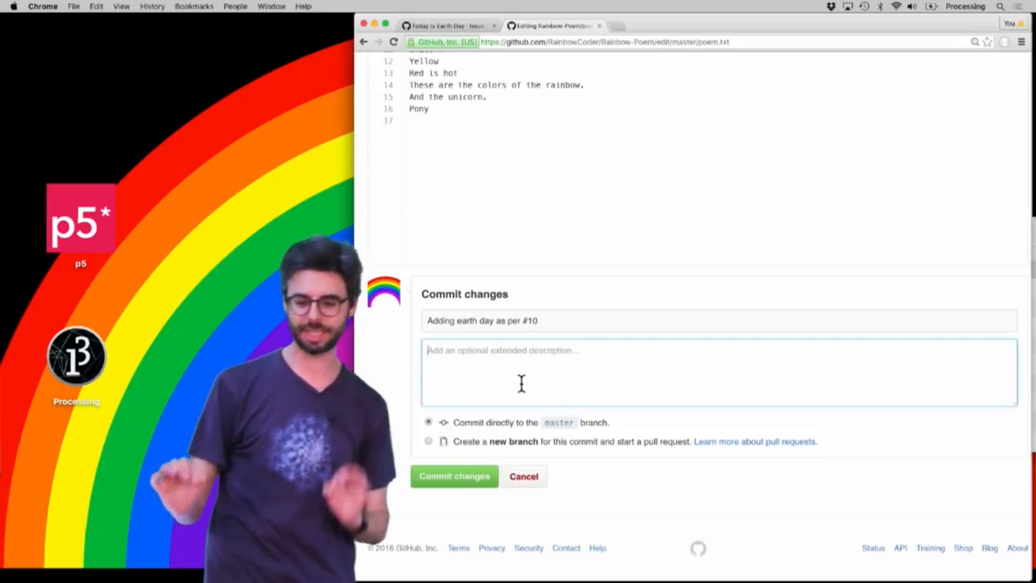
pyautogui.moveTo(454, 476)
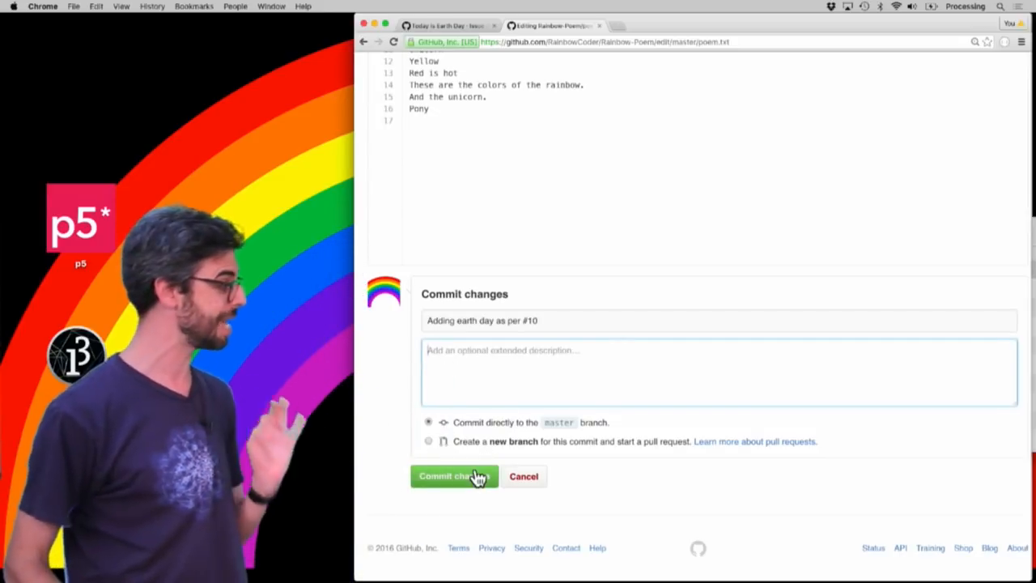
# Commit the poem edit and confirm the commit reference appears on issue #10
pyautogui.click(449, 476)
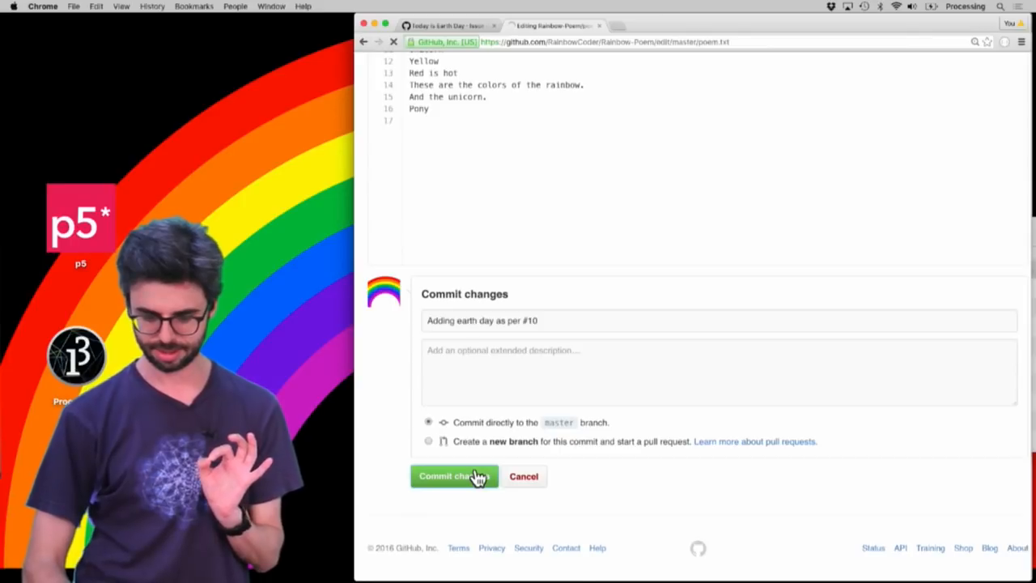
pyautogui.click(449, 476)
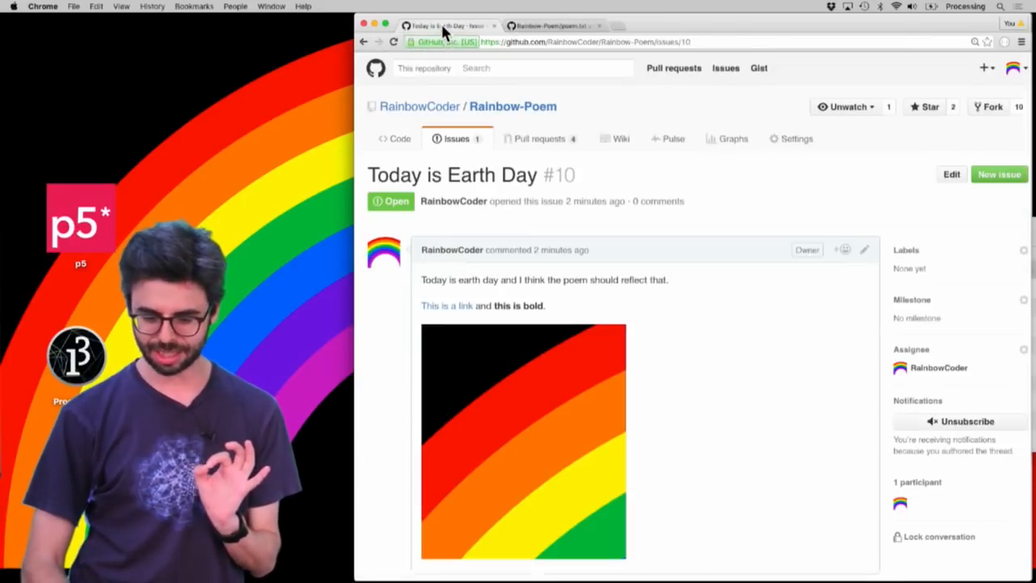
pyautogui.scroll(-3)
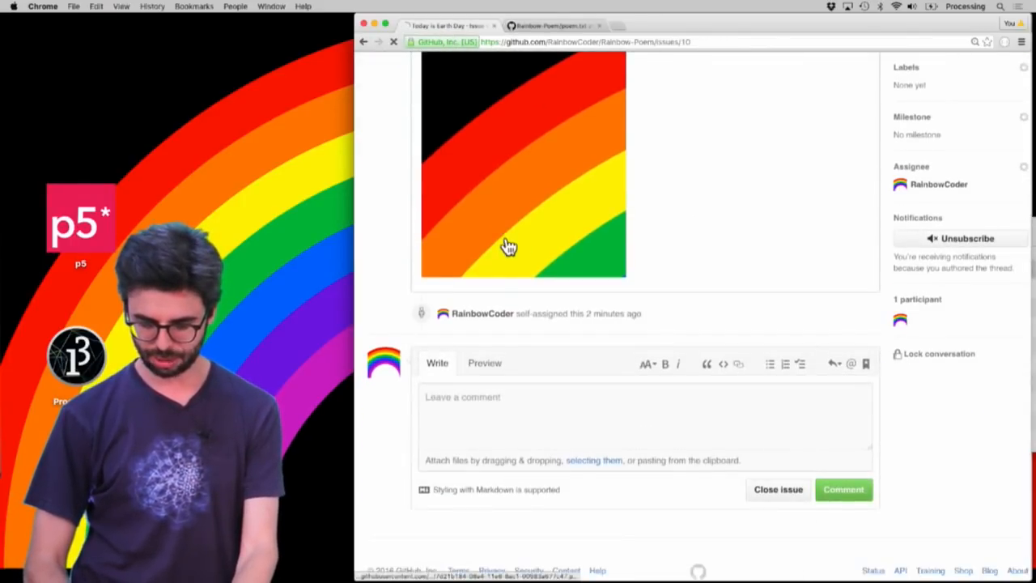
pyautogui.scroll(3)
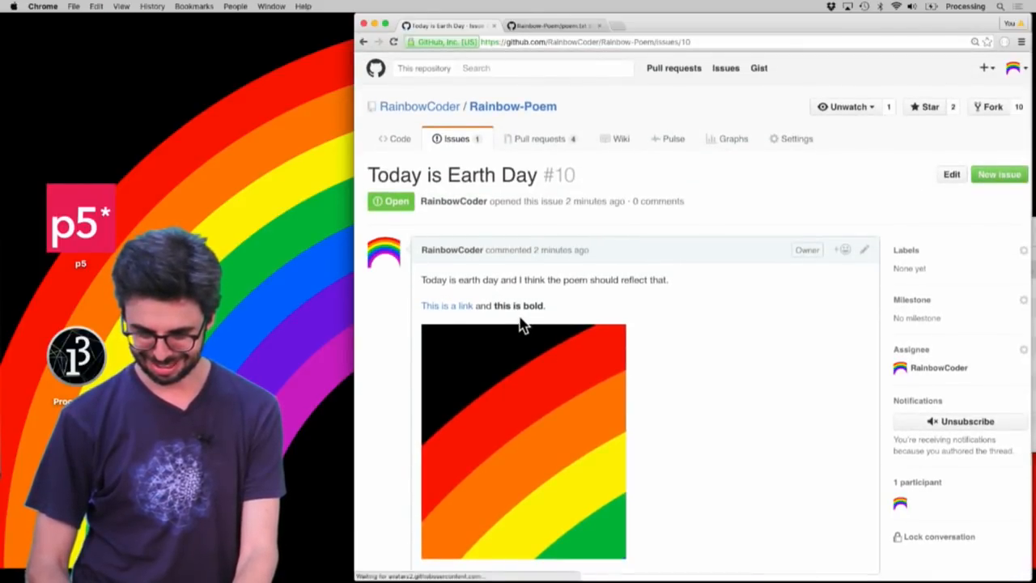
pyautogui.scroll(-3)
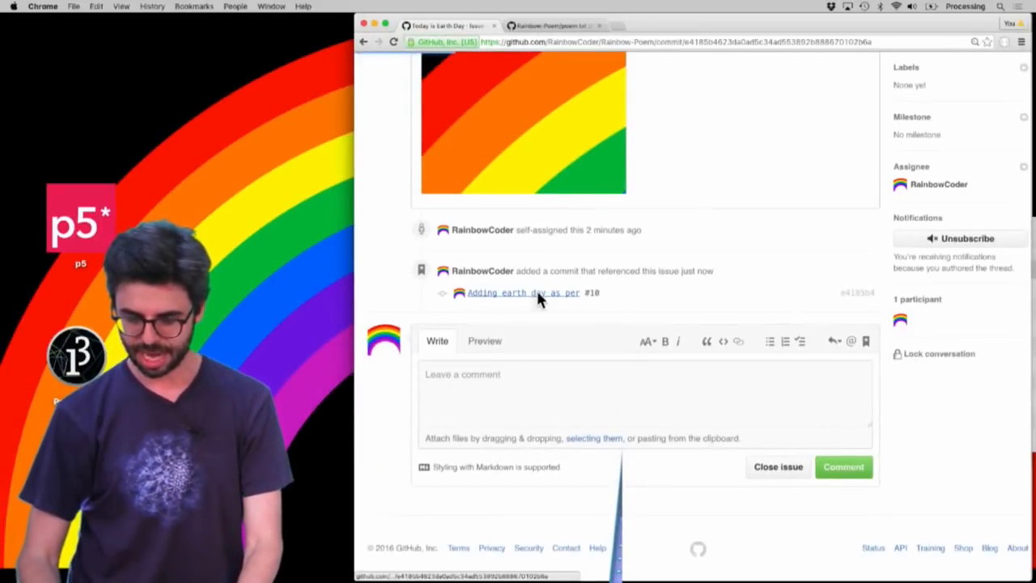
pyautogui.click(523, 292)
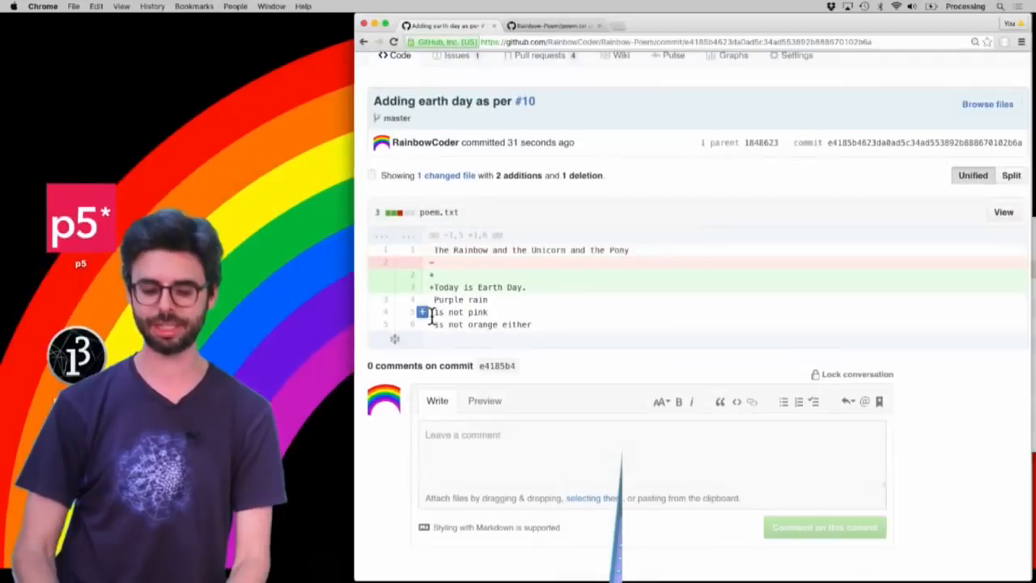
pyautogui.click(525, 100)
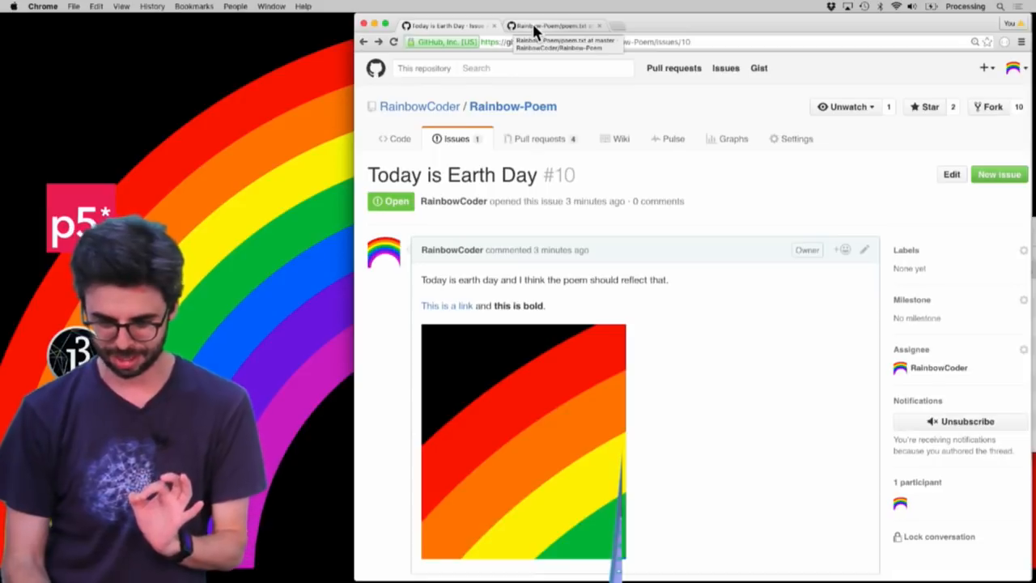
# Commit a poem.txt edit with message 'This fixes #10' and description 'adding that I love earth day.'
pyautogui.click(550, 25)
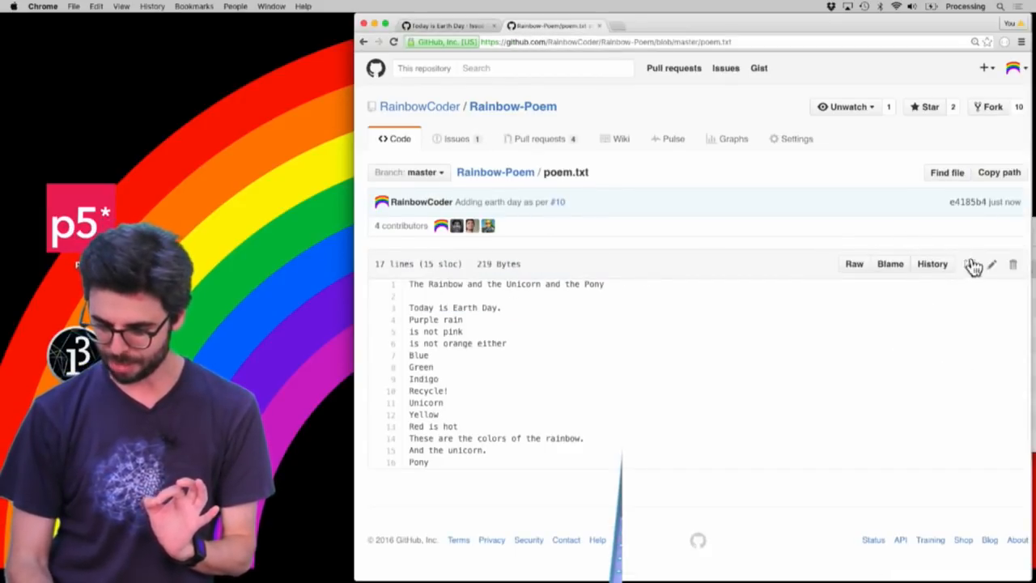
pyautogui.click(992, 264)
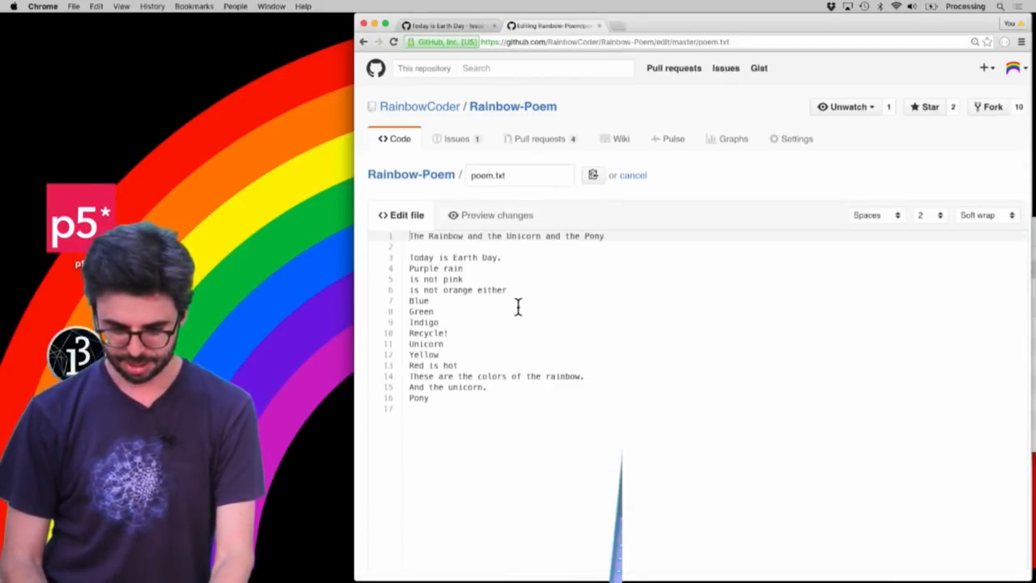
pyautogui.write('I l')
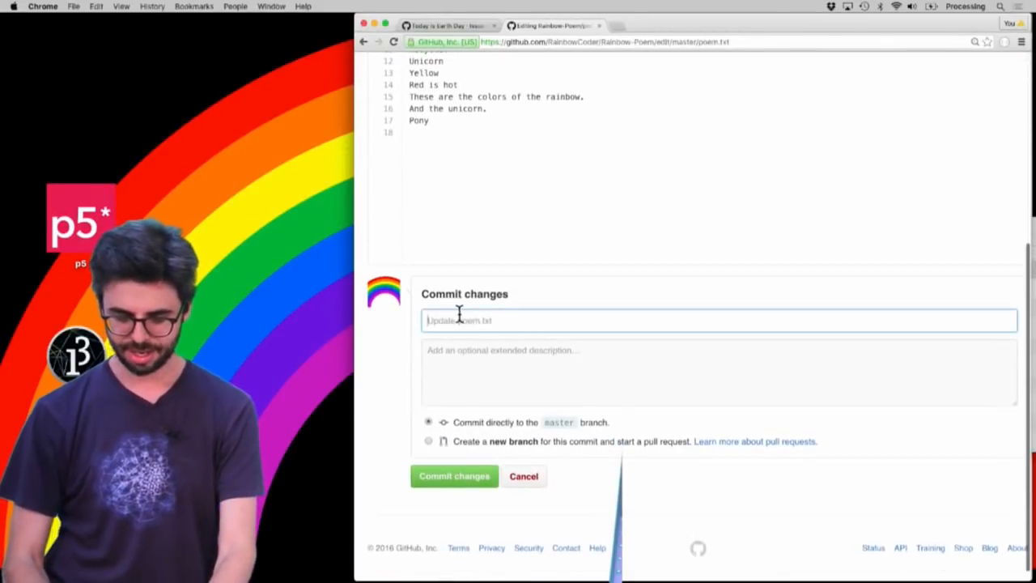
pyautogui.write('This fixes #10')
pyautogui.click(718, 373)
pyautogui.write('adding that I l')
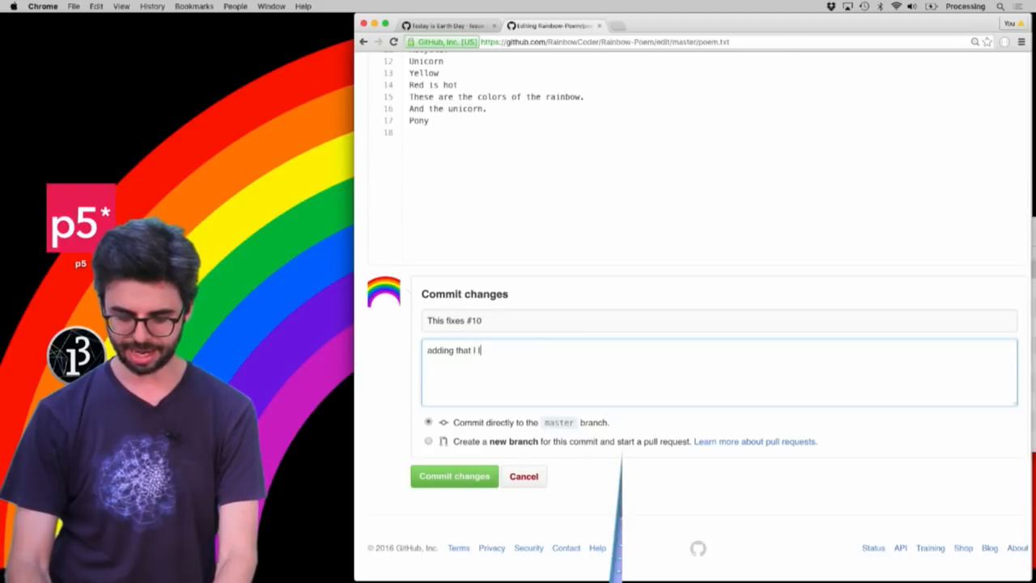
pyautogui.write('ove earth day.')
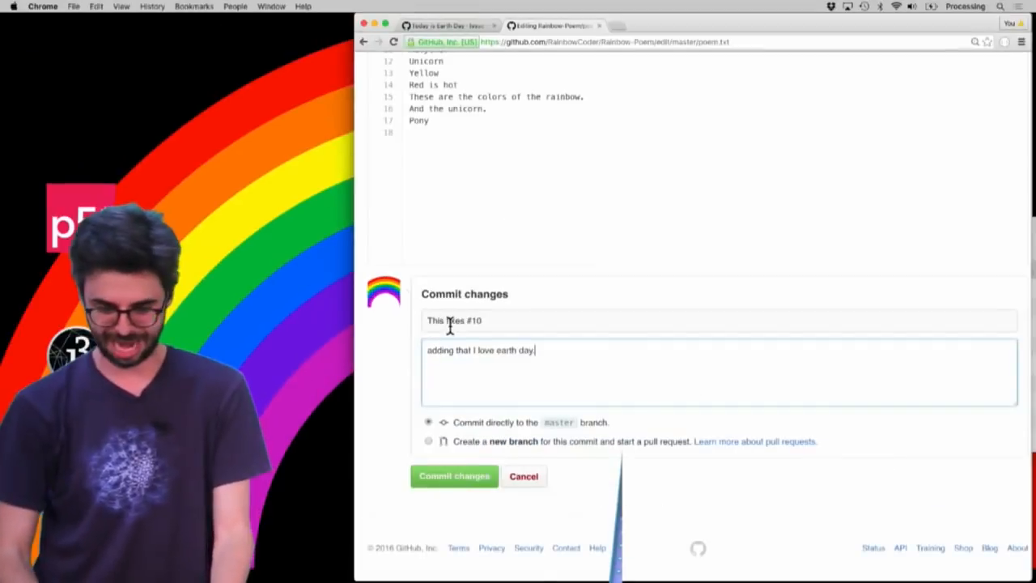
pyautogui.click(454, 476)
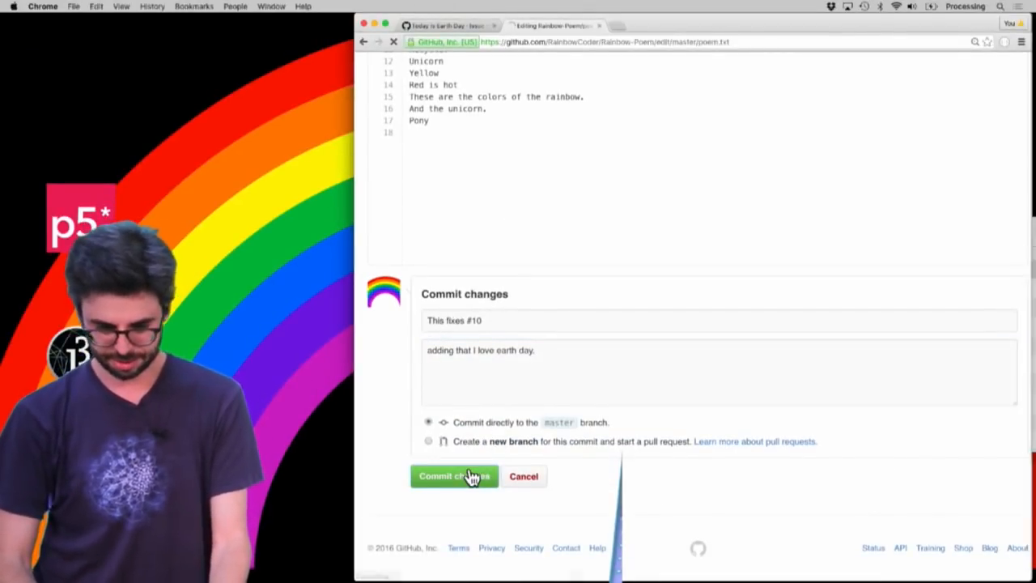
# Confirm issue #10 was closed by the commit, then go to the Rainbow-Poem main page
pyautogui.click(453, 476)
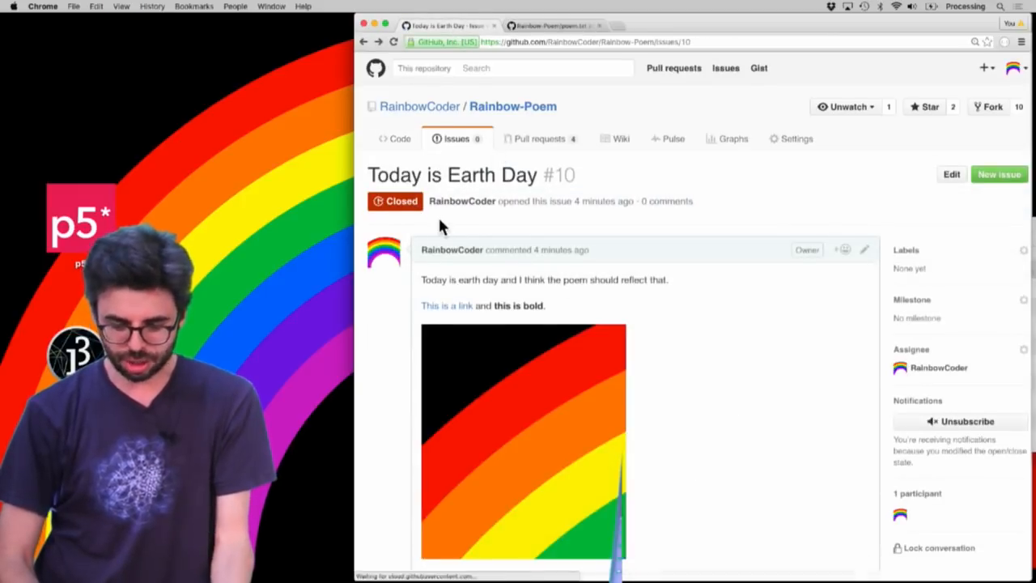
pyautogui.scroll(-3)
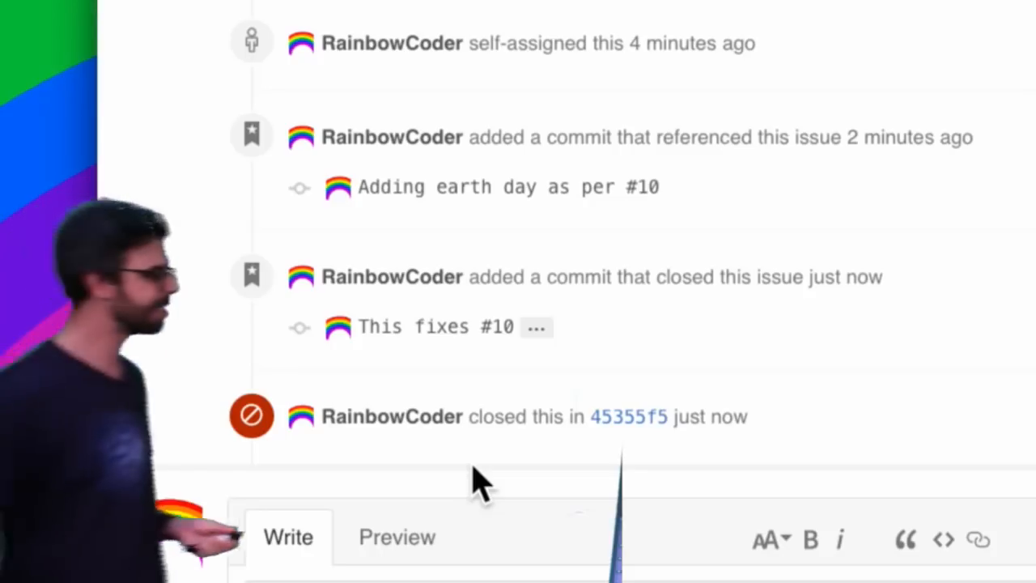
pyautogui.moveTo(546, 397)
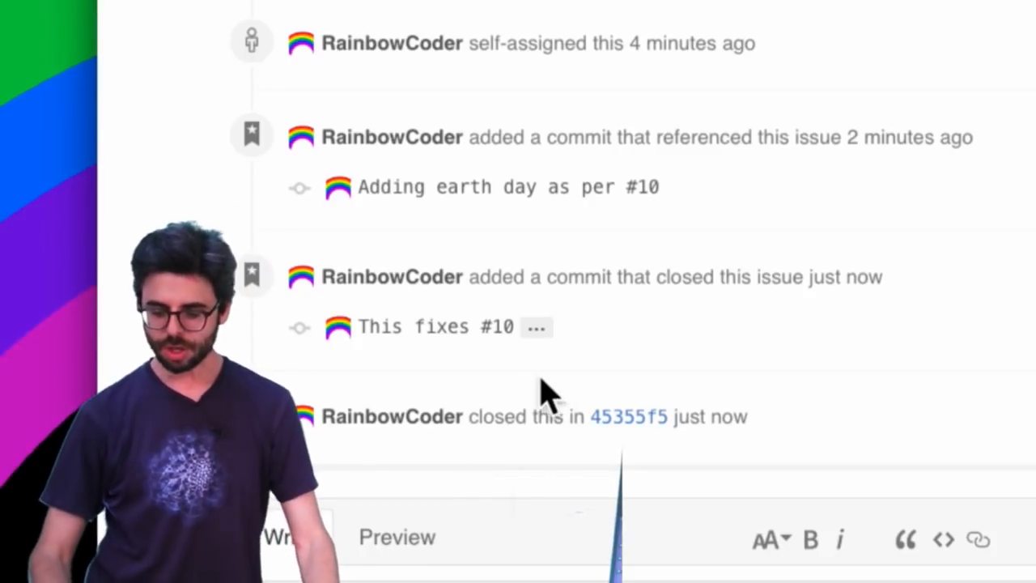
pyautogui.click(628, 416)
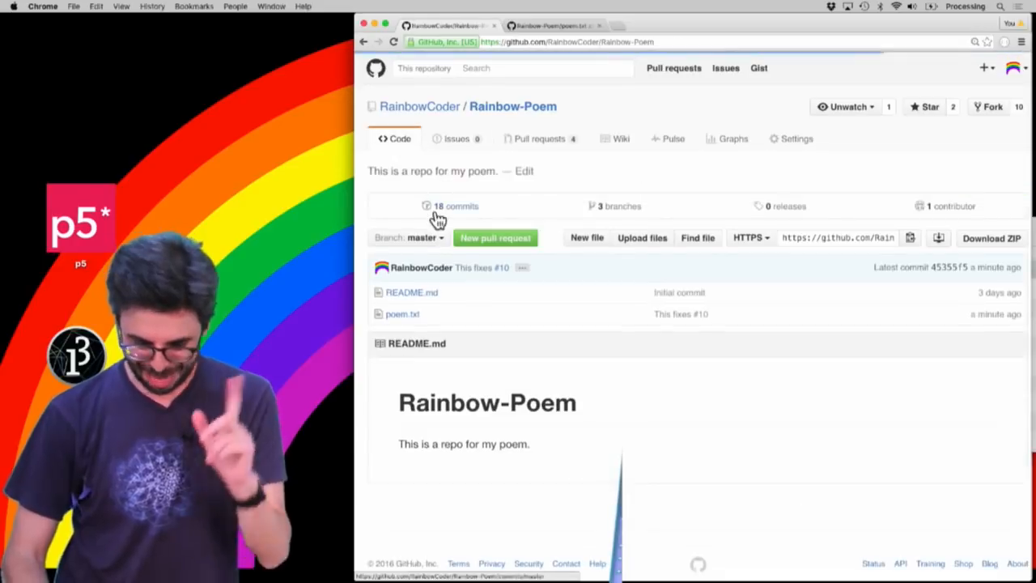
pyautogui.moveTo(429, 284)
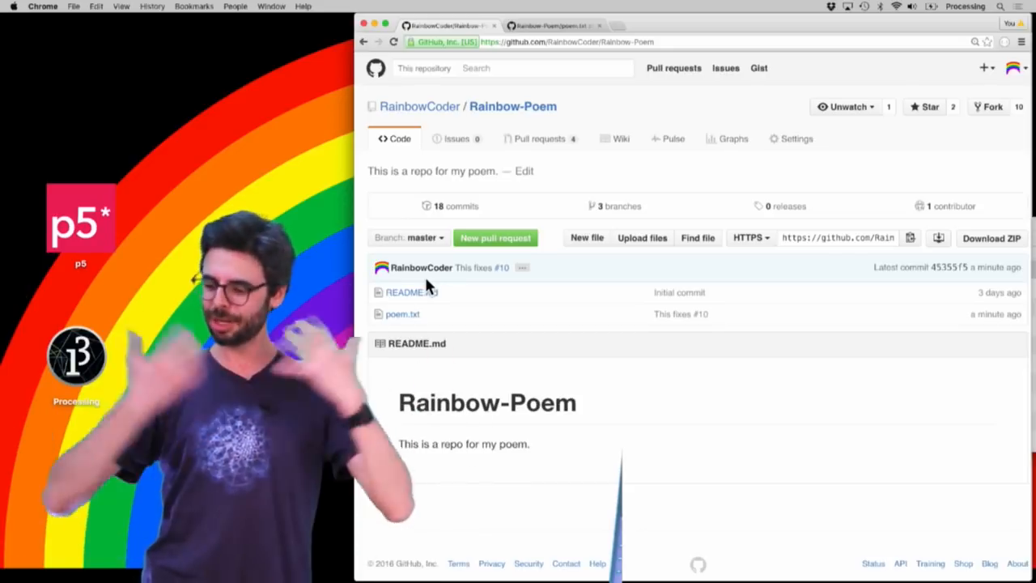
# From the commit history, view the 'Adding earth day as per #10' commit's details
pyautogui.click(456, 206)
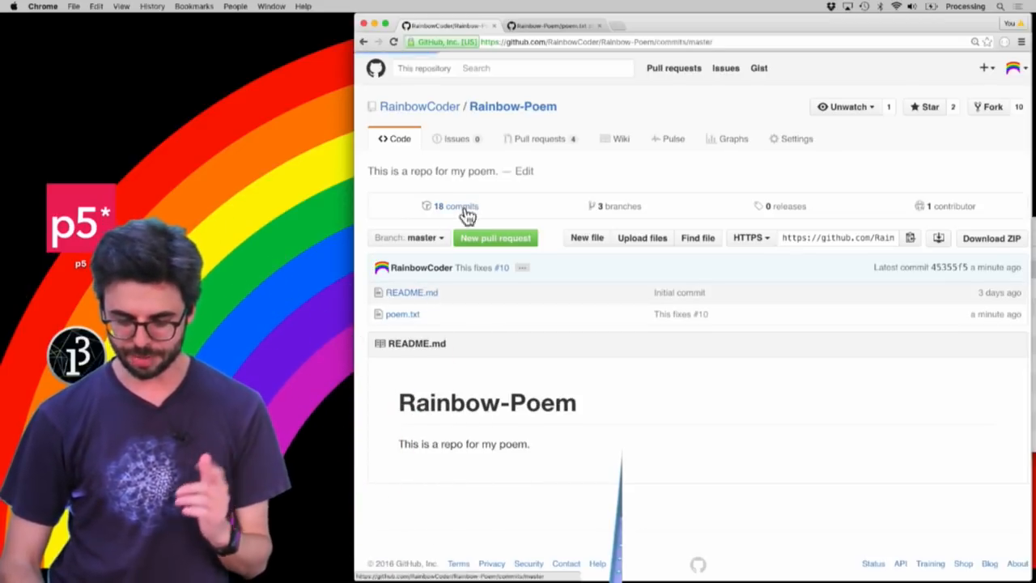
pyautogui.click(456, 206)
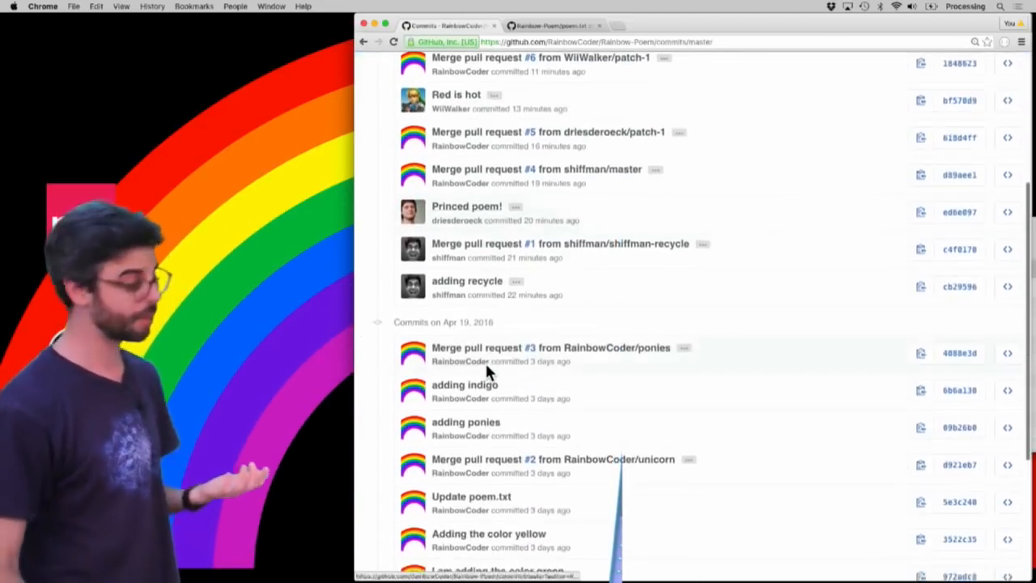
pyautogui.scroll(3)
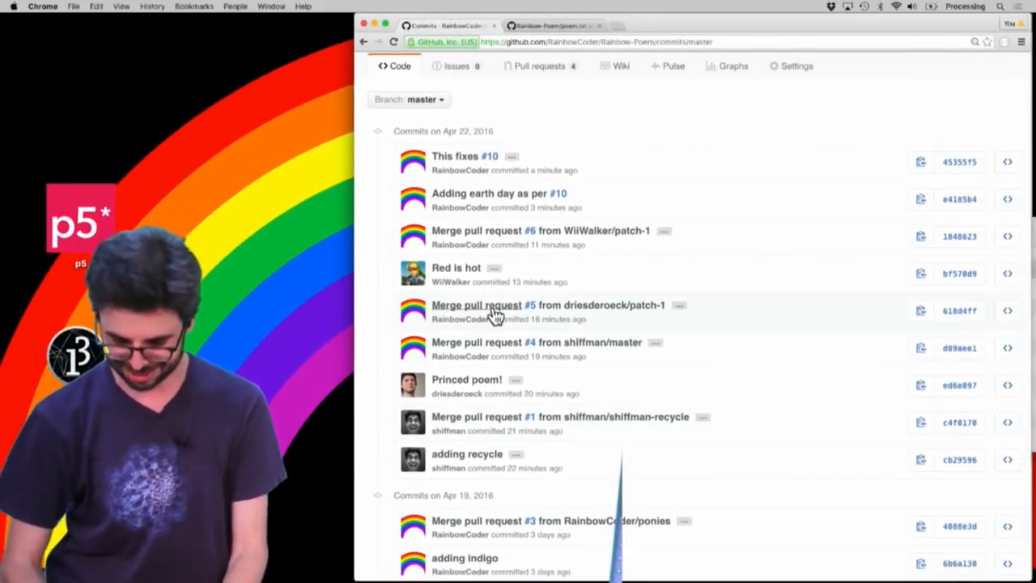
pyautogui.moveTo(490, 198)
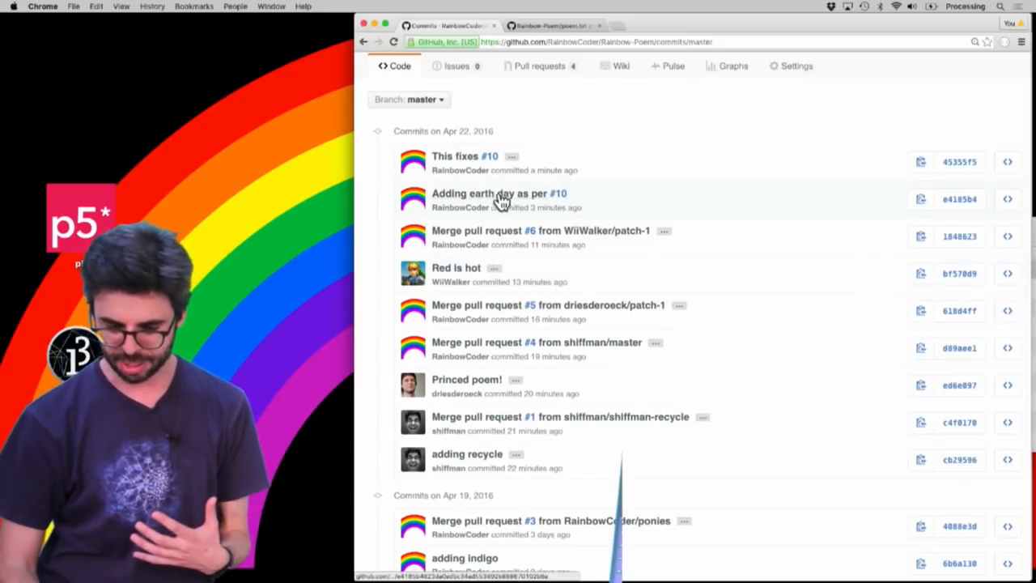
pyautogui.click(490, 192)
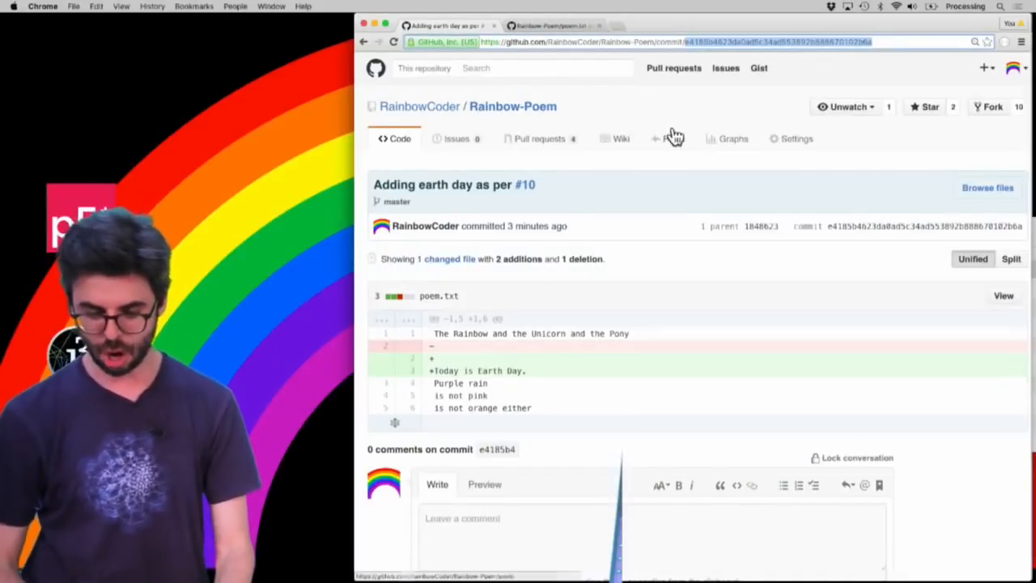
# Start a new issue titled 'I'm not so sure about this change' from the repository's Issues page
pyautogui.click(457, 138)
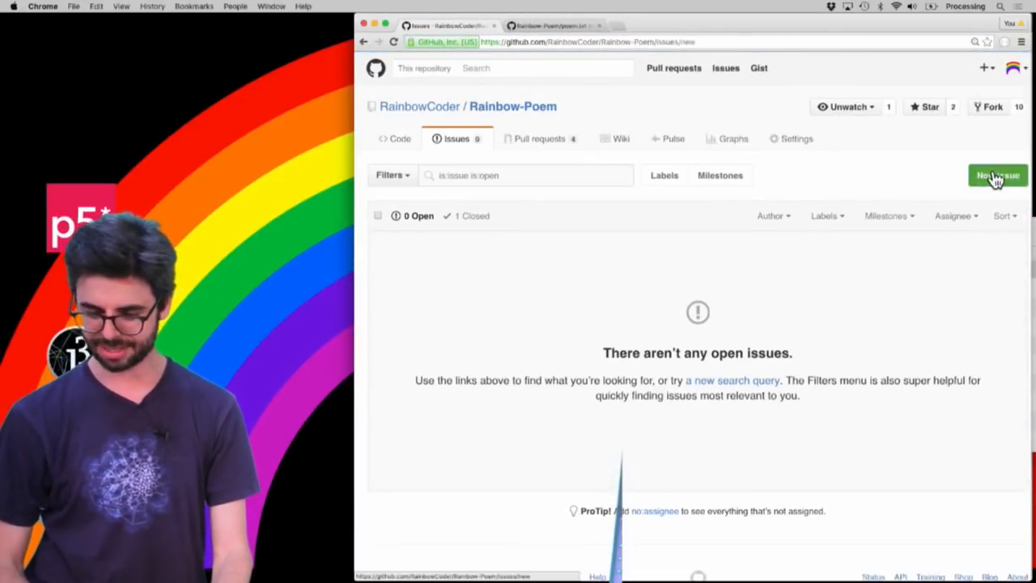
pyautogui.click(997, 176)
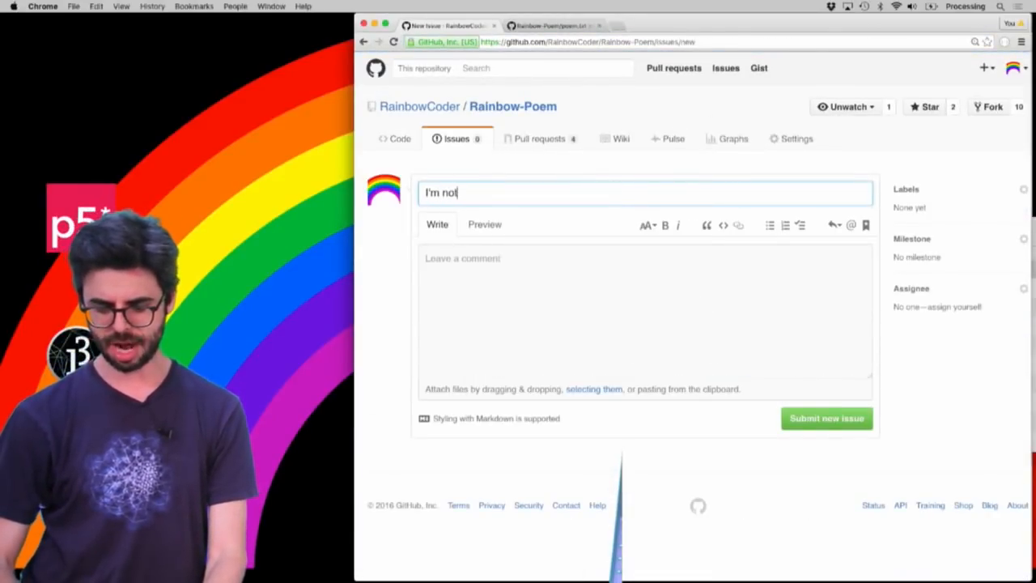
pyautogui.write('s')
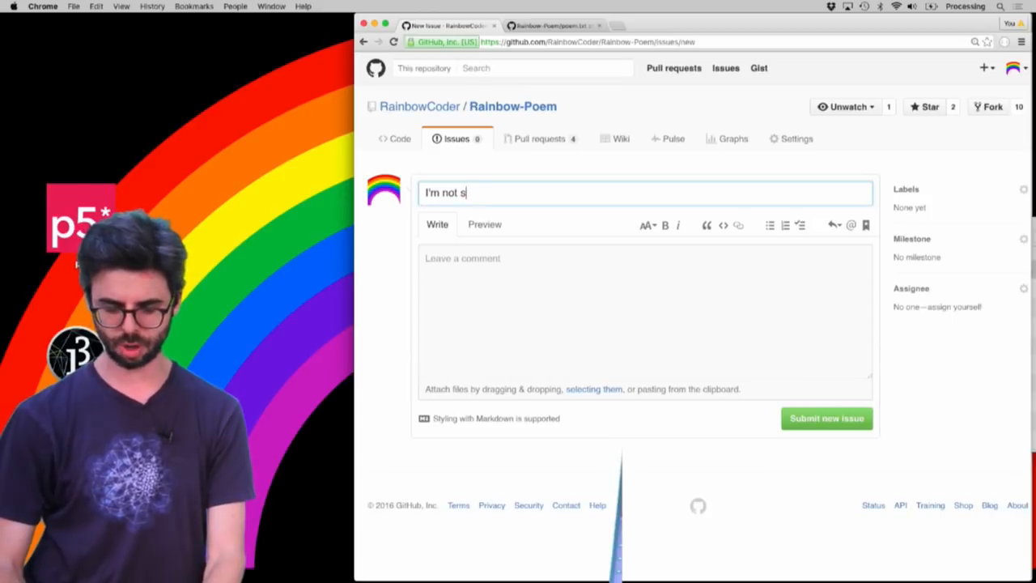
pyautogui.write('o sure about this change')
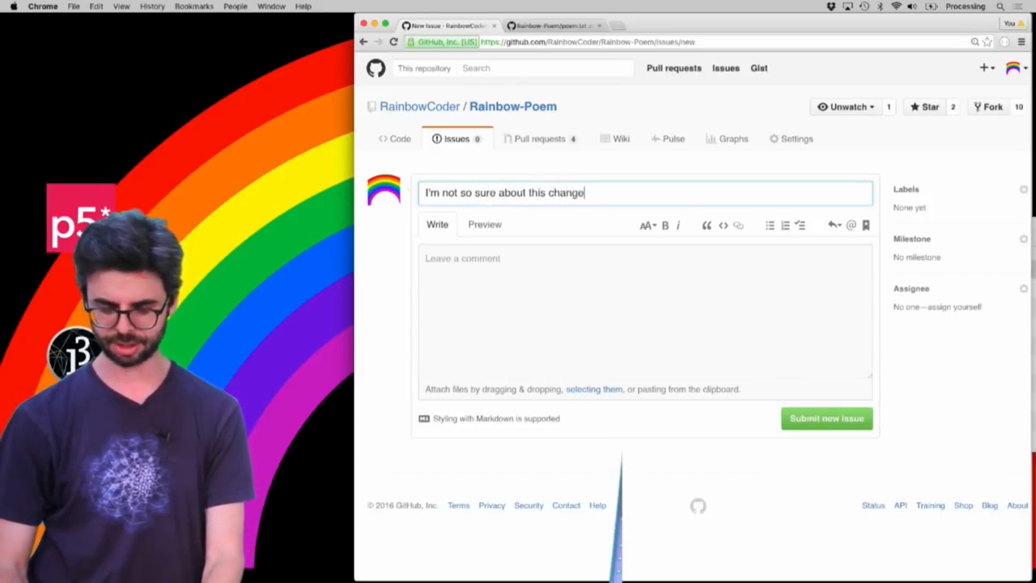
# Write the comment proposing to consider doing something different, though loving the thinking
pyautogui.write('I props')
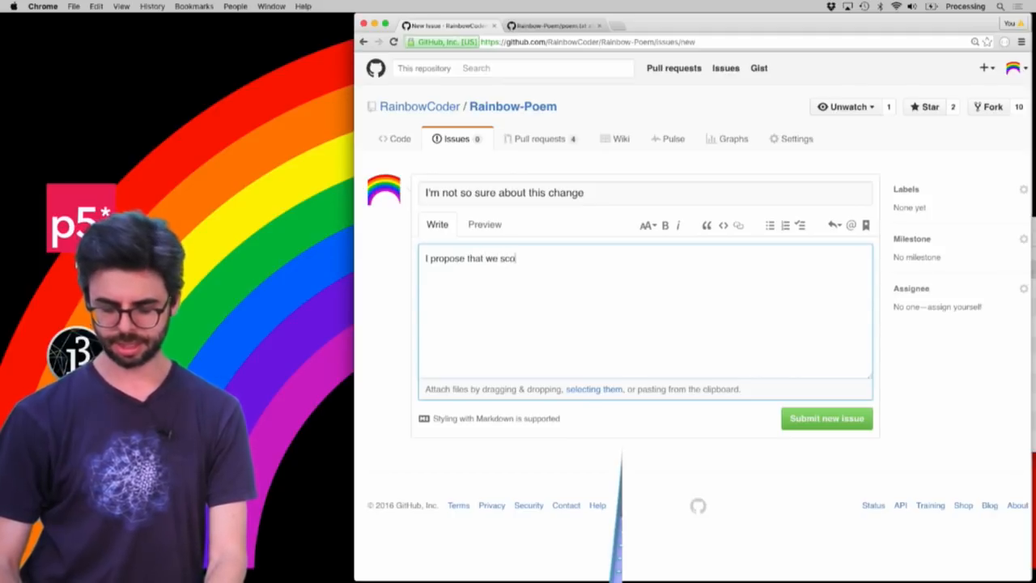
pyautogui.write('con')
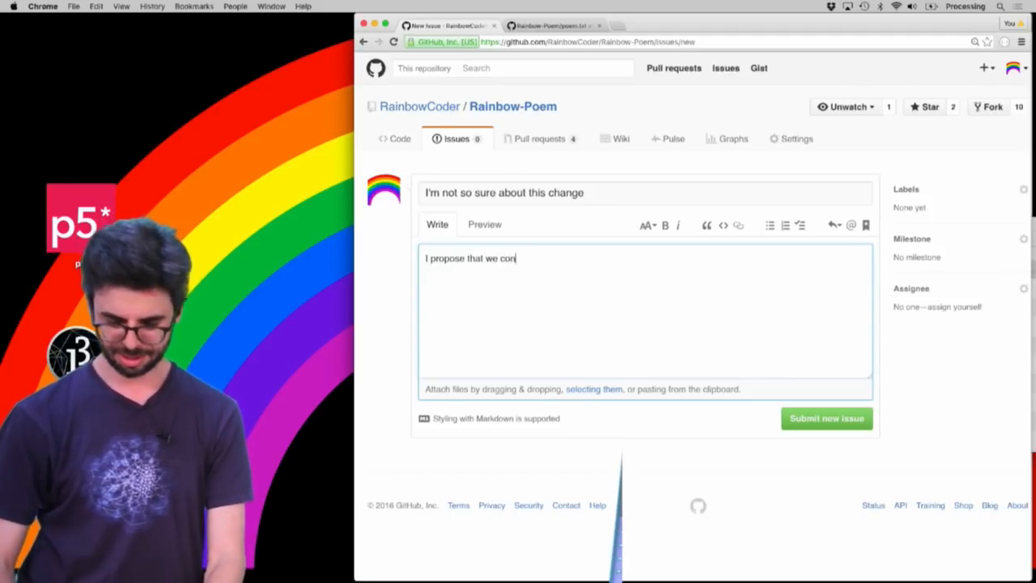
pyautogui.write('sider doing something slightly differ')
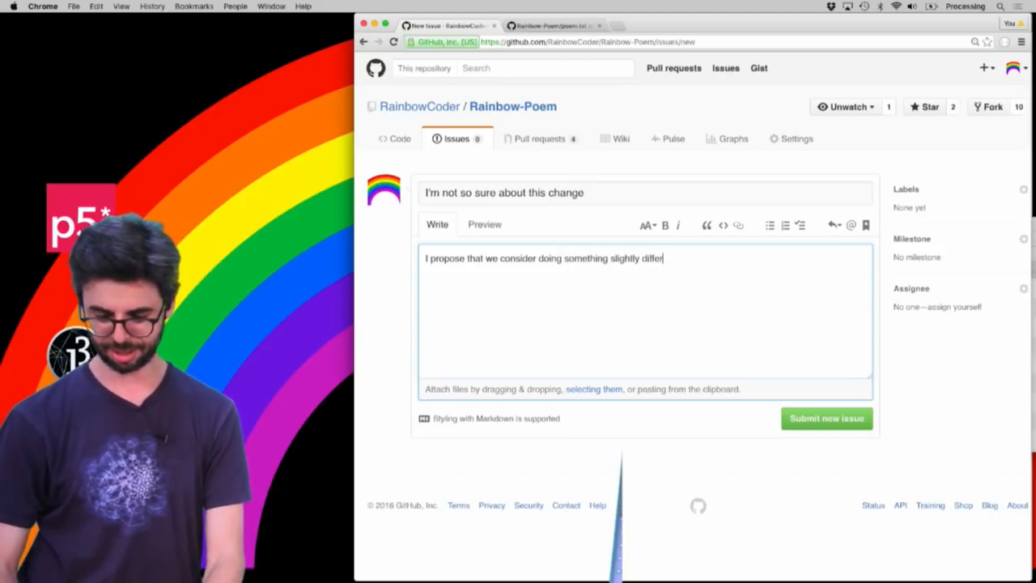
pyautogui.write('ent though I do love')
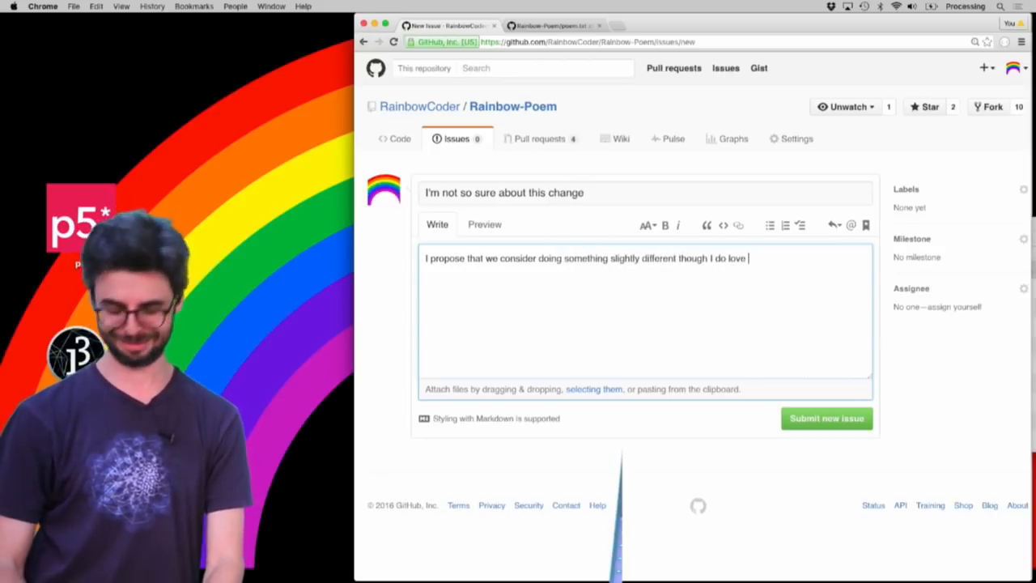
pyautogui.write('the thinking!')
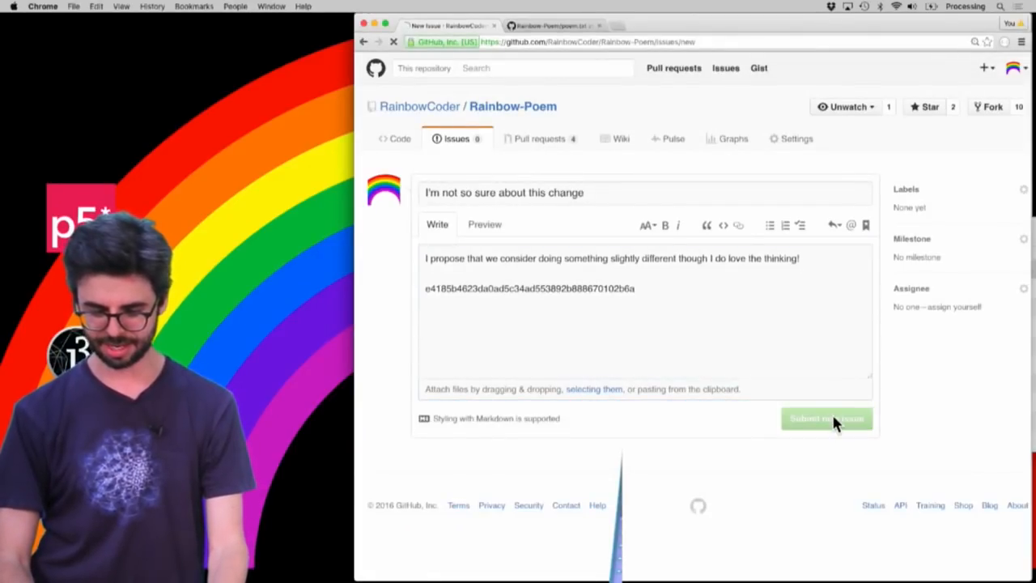
# Submit the issue, follow its e4185b4 commit link, then return to the Rainbow-Poem code page
pyautogui.click(826, 419)
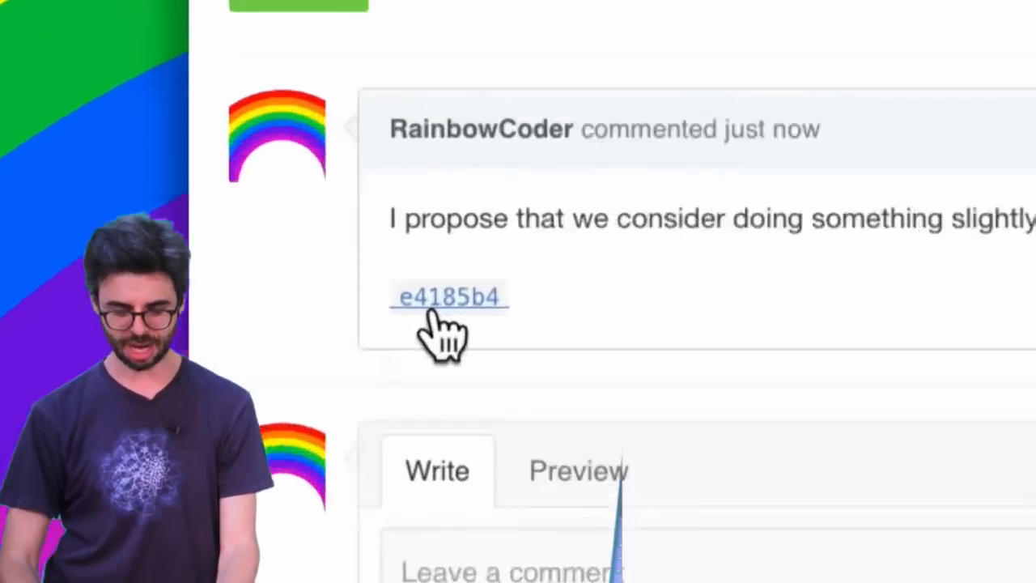
pyautogui.click(448, 296)
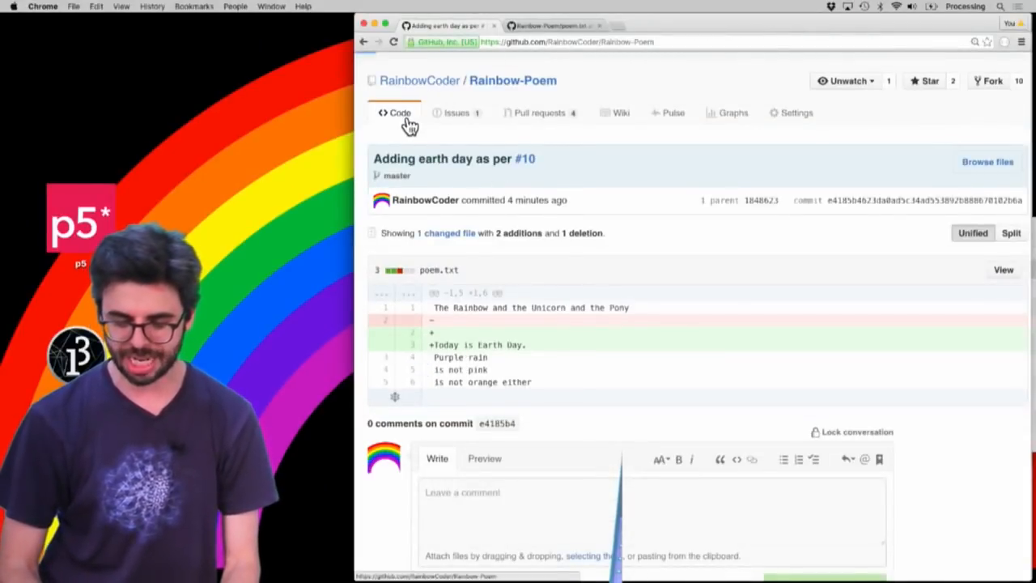
pyautogui.click(399, 113)
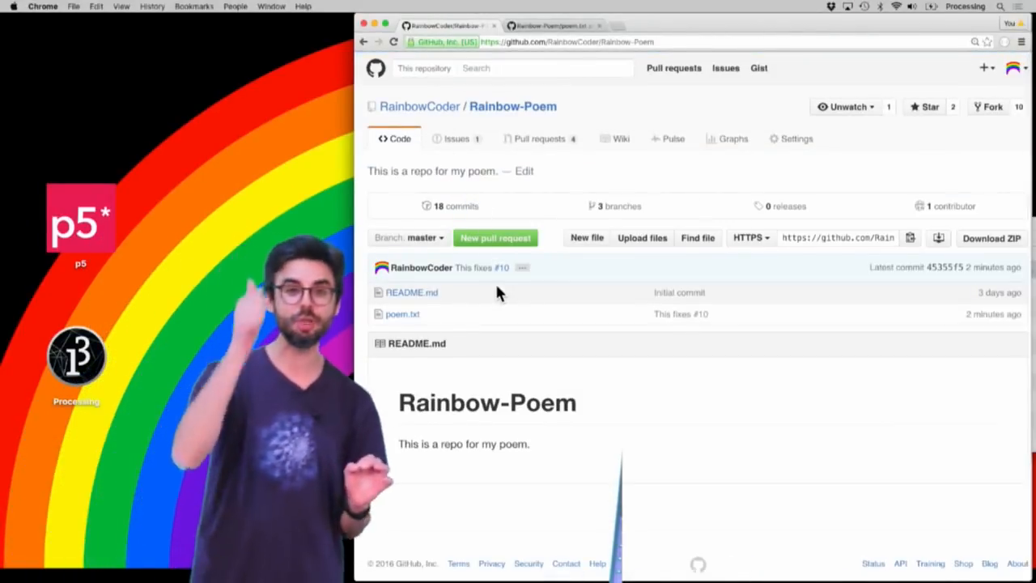